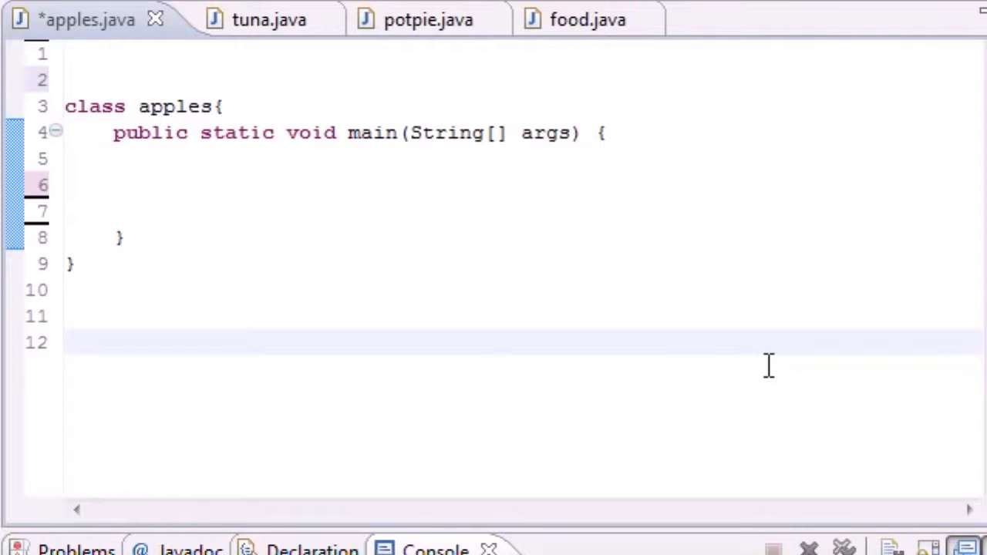
pyautogui.moveTo(293, 188)
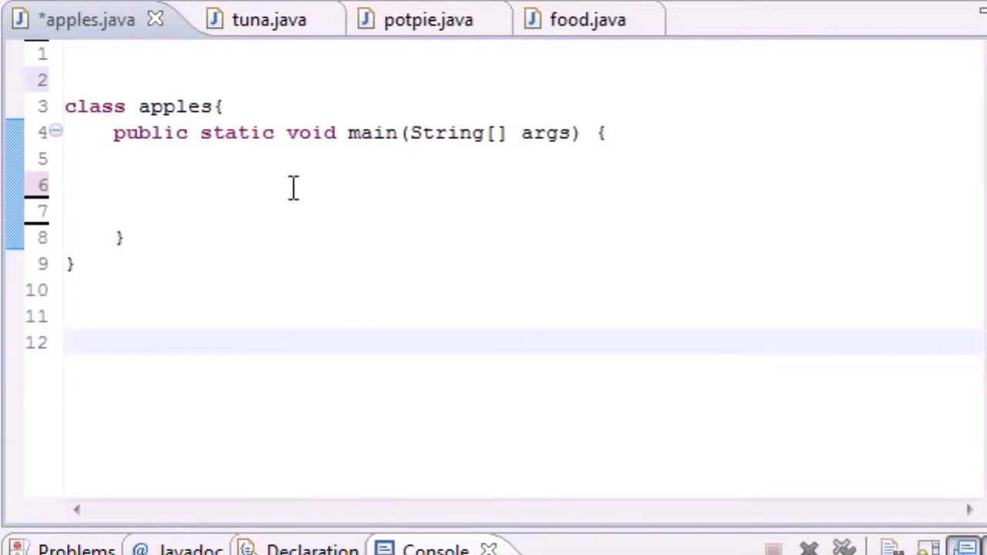
# Place the insertion point inside the main method of apples.java
pyautogui.click(290, 184)
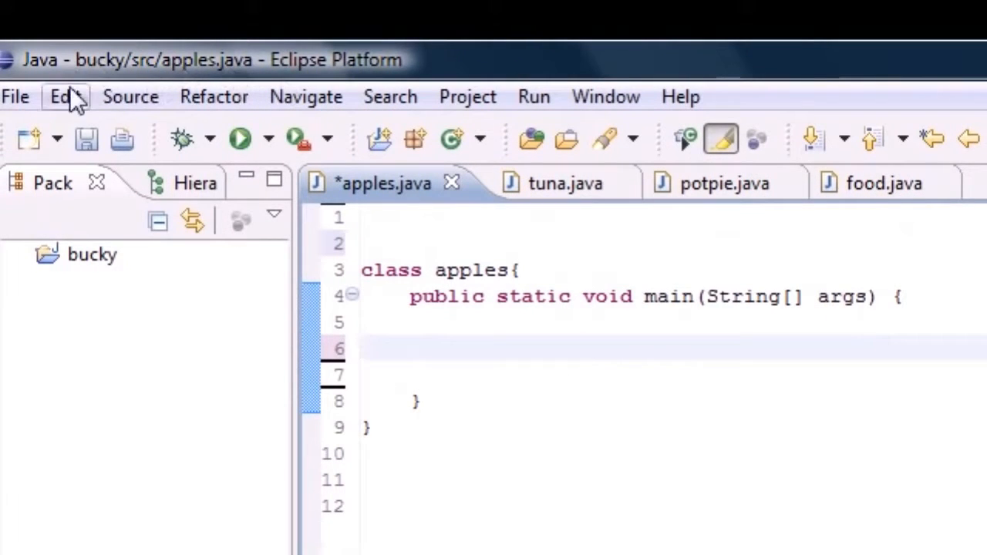
pyautogui.click(16, 95)
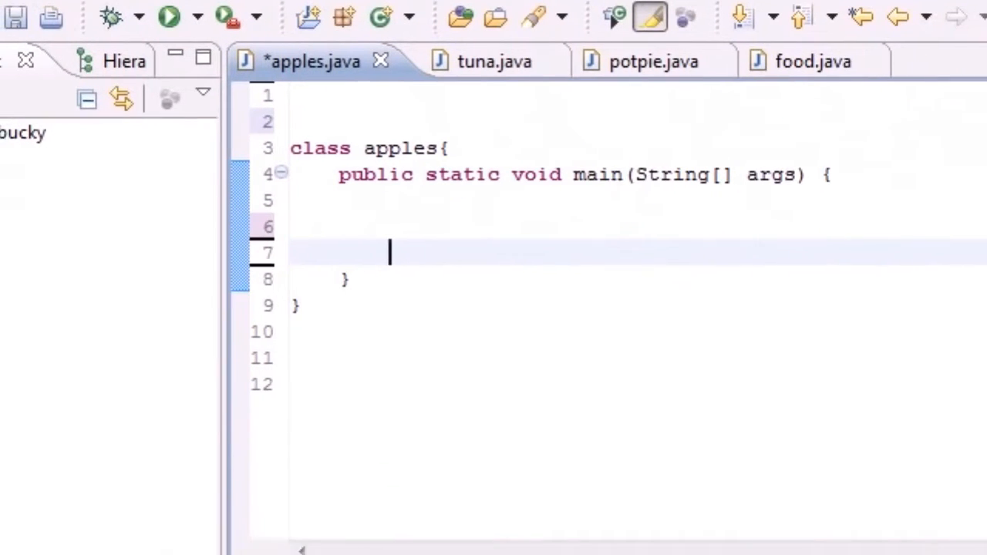
pyautogui.click(167, 17)
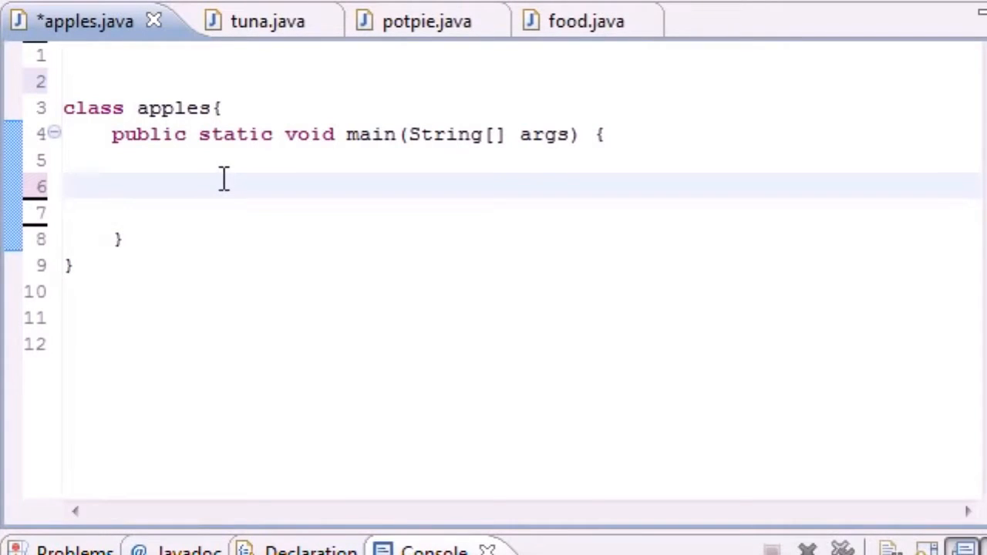
pyautogui.click(65, 185)
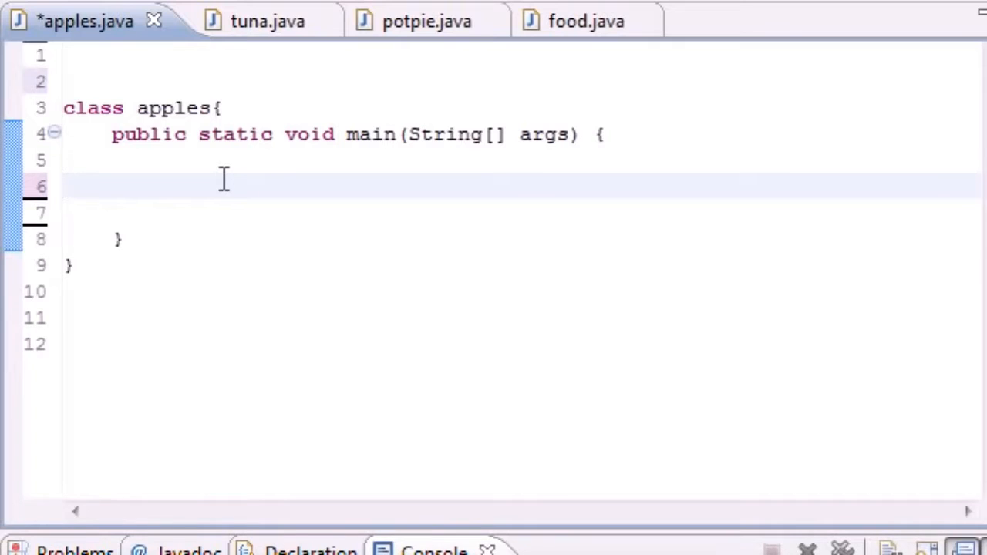
pyautogui.moveTo(154, 63)
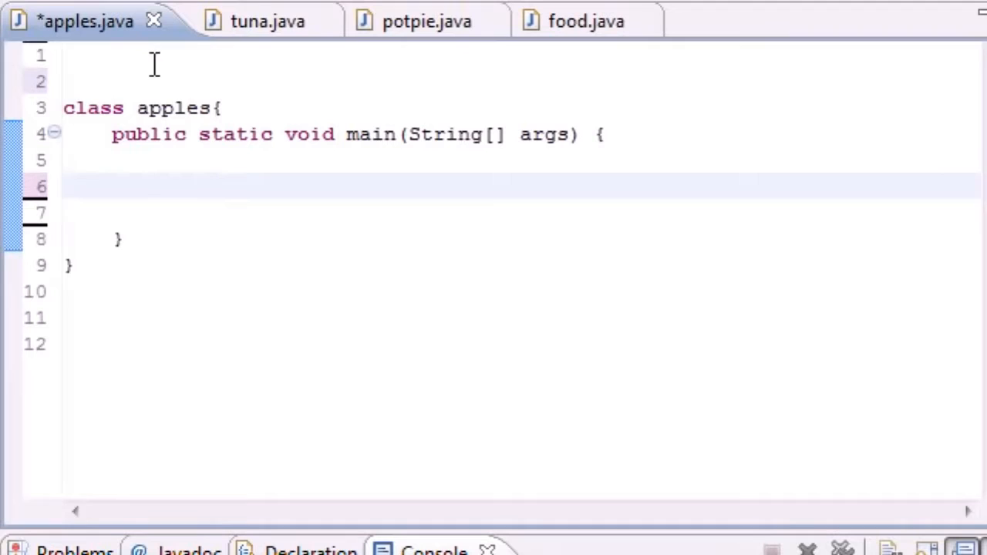
# Add import javax.swing.JOptionPane on the first line above the apples class
pyautogui.click(155, 54)
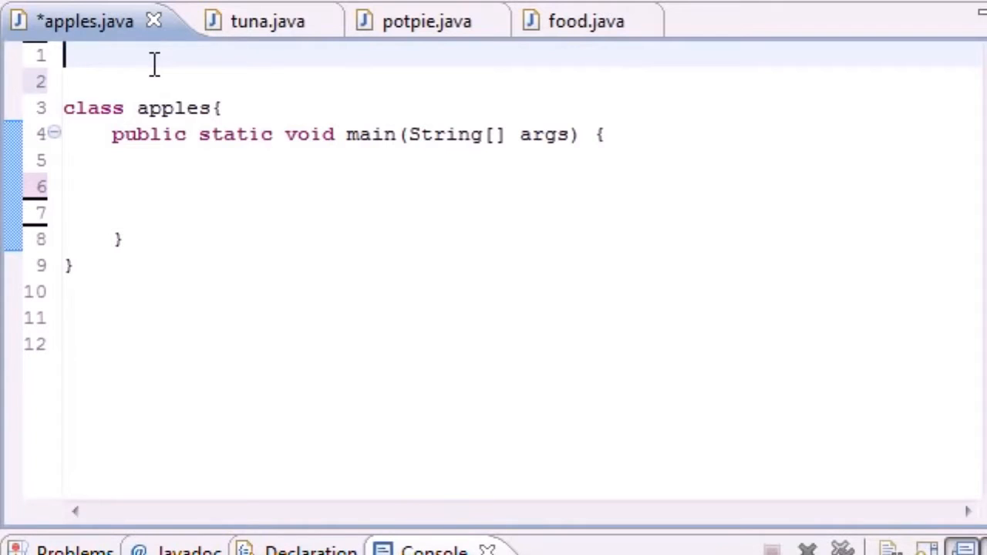
pyautogui.write('import')
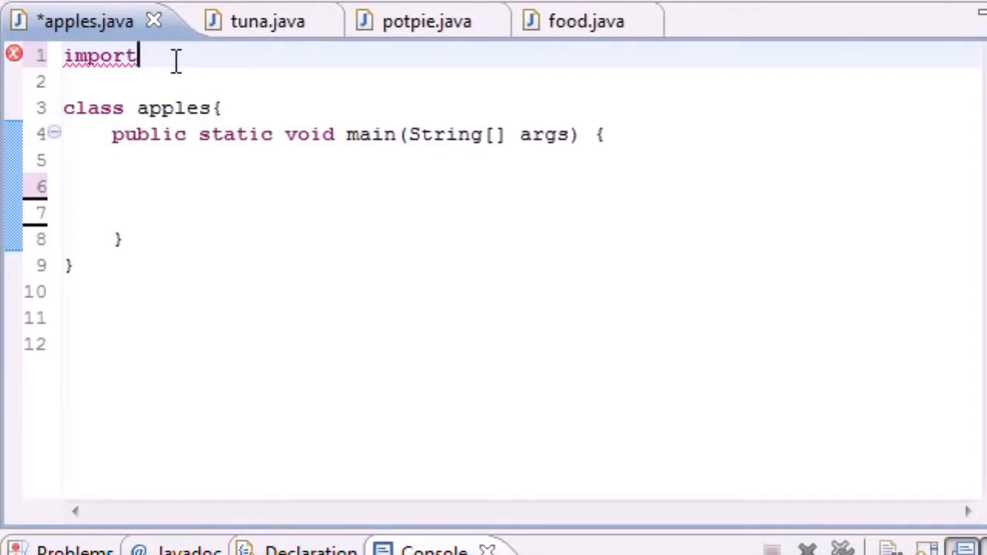
pyautogui.write('javax')
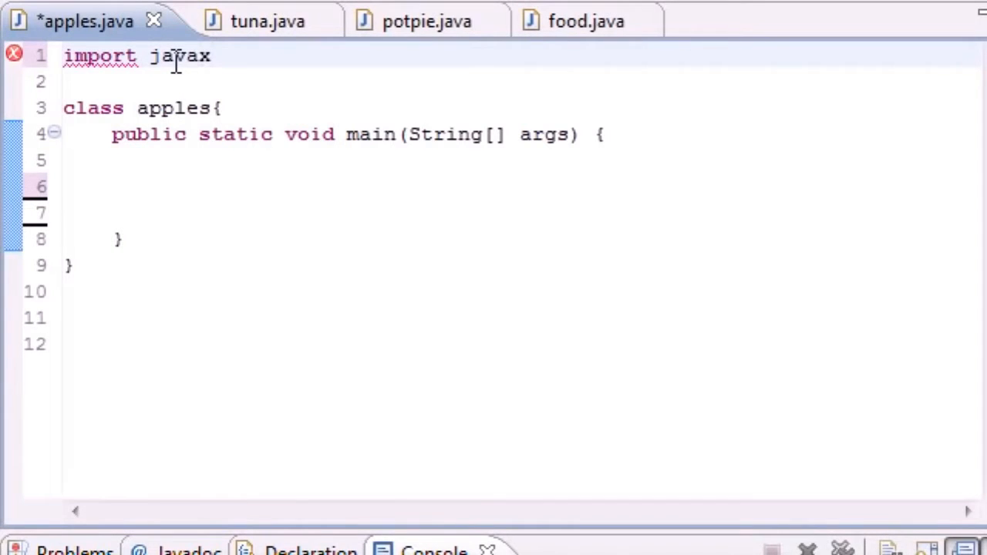
pyautogui.write('.sw')
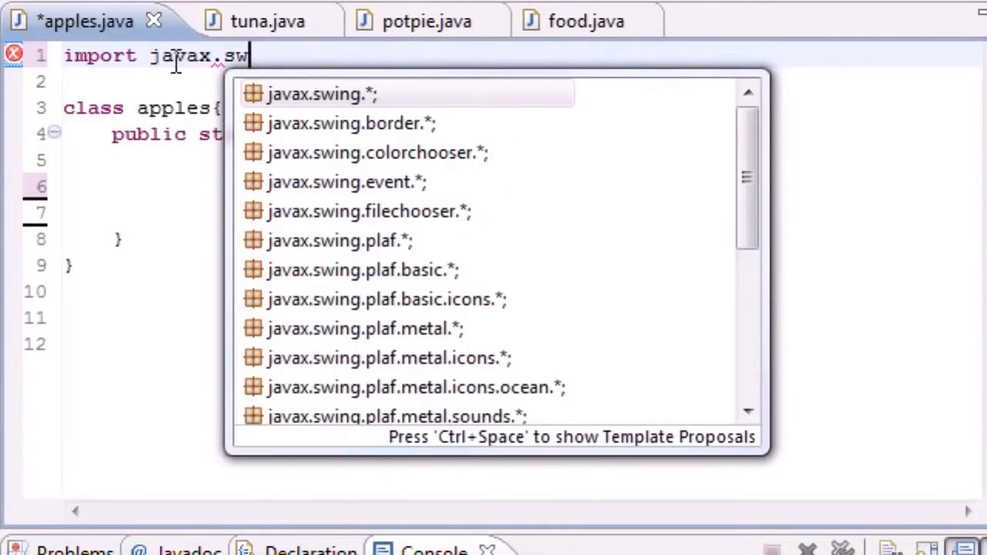
pyautogui.write('ing.')
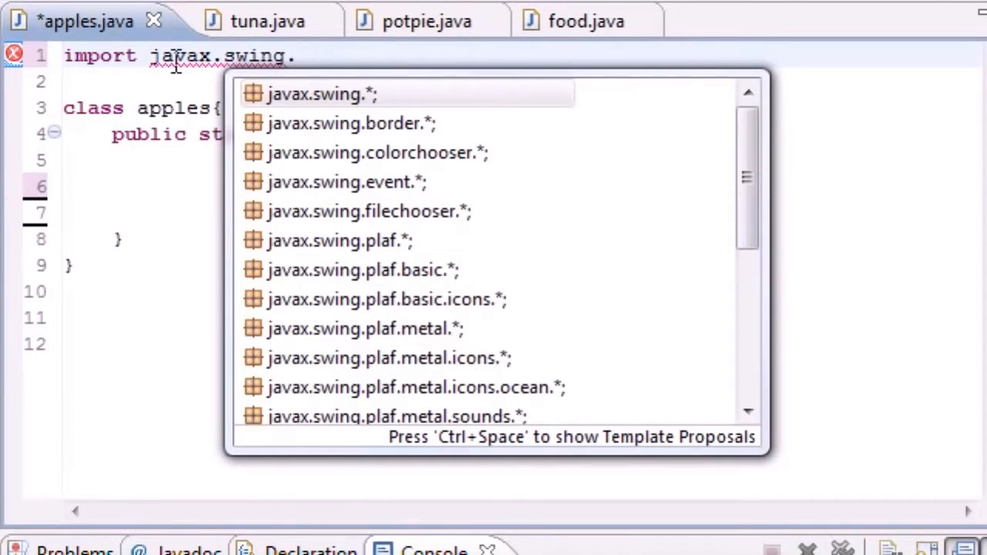
pyautogui.write('JOption')
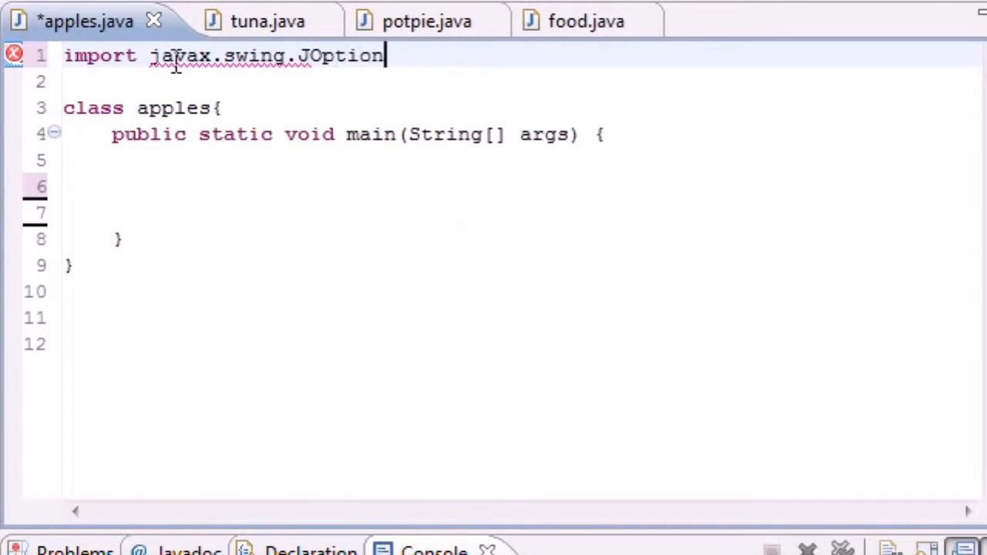
pyautogui.write('Pane')
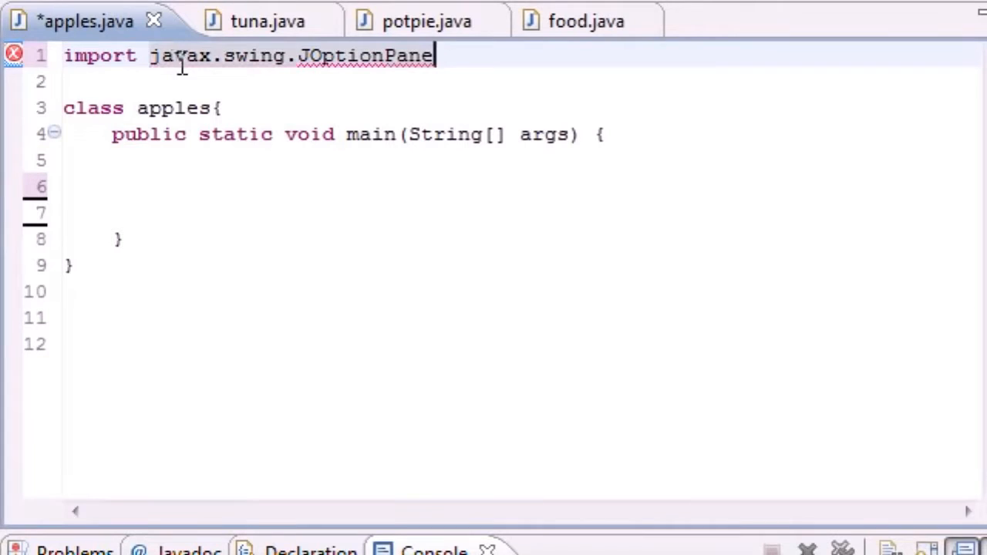
pyautogui.moveTo(389, 55)
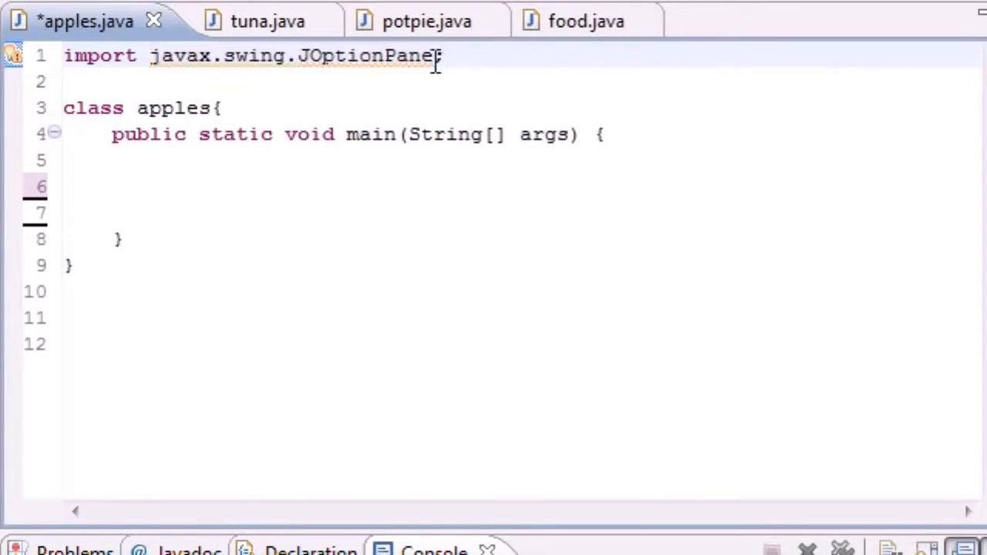
pyautogui.moveTo(13, 56)
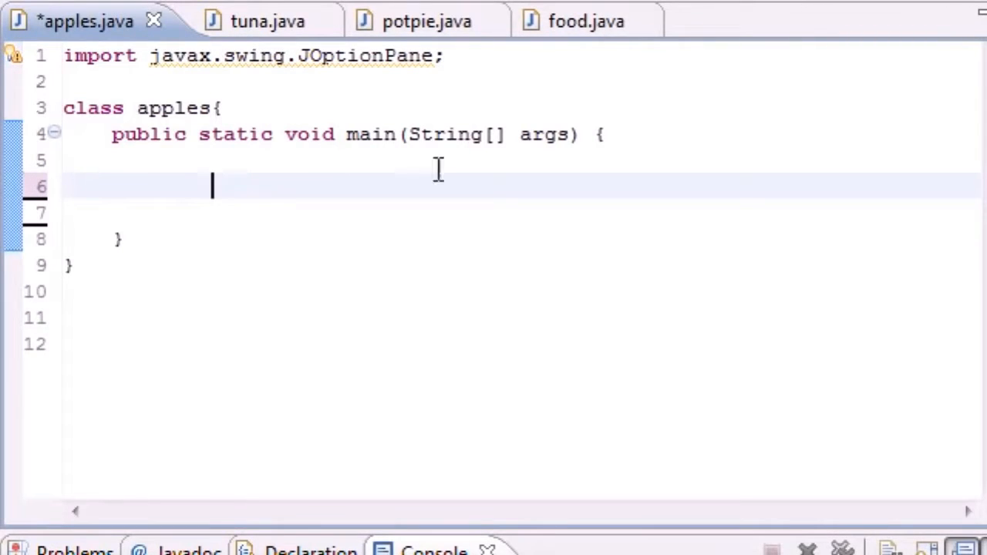
pyautogui.moveTo(469, 157)
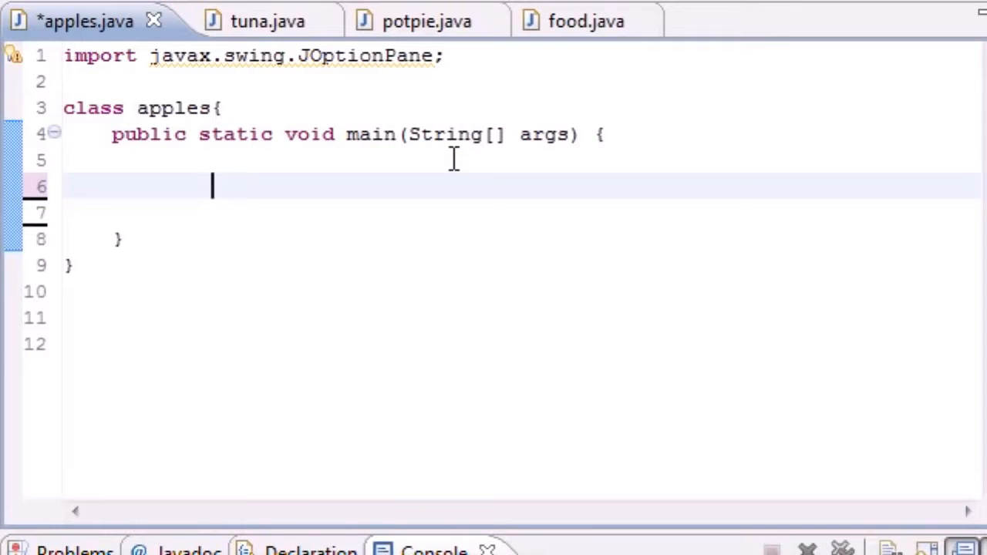
# Declare String fn assigned from JOptionPane.showInputDialog inside main
pyautogui.write('String')
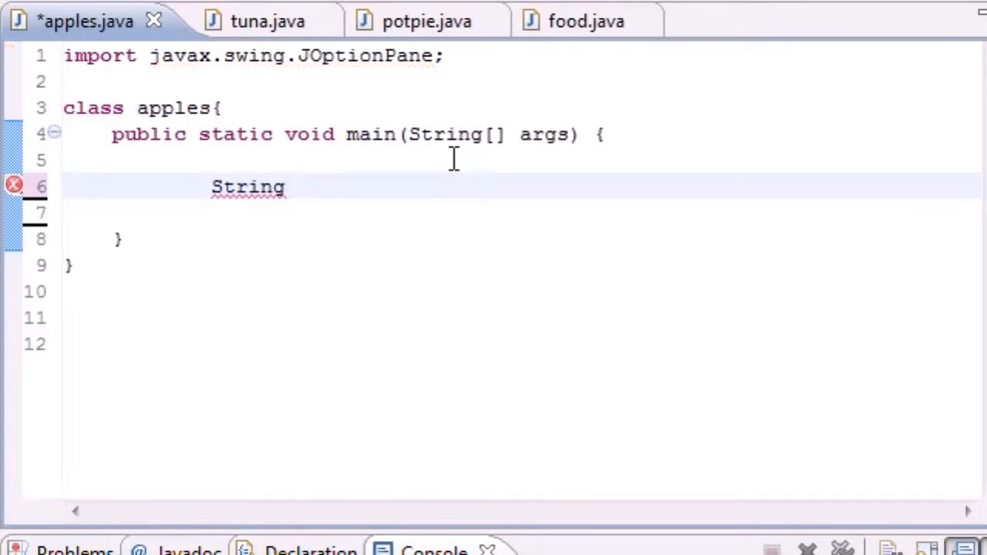
pyautogui.write('fn =')
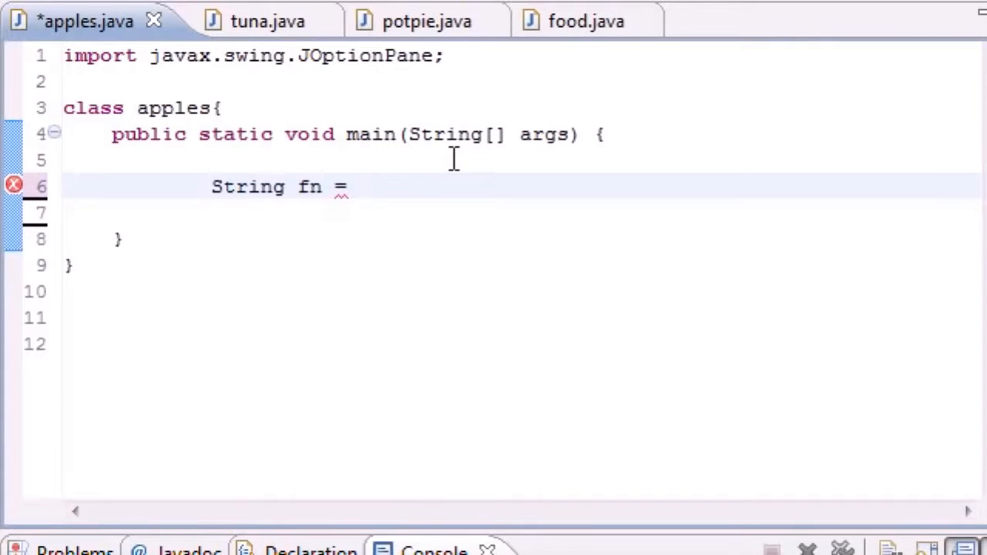
pyautogui.write('JO')
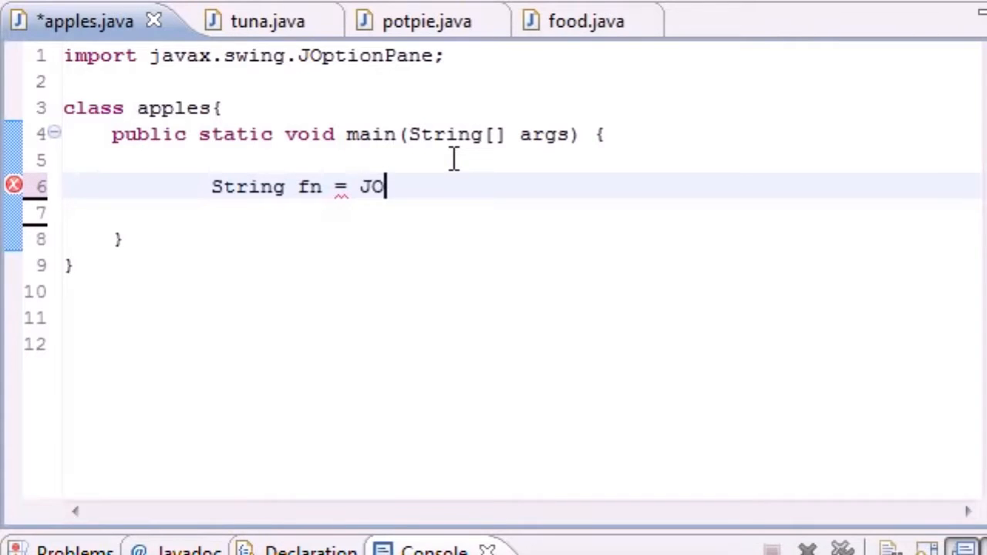
pyautogui.write('ptionPane.')
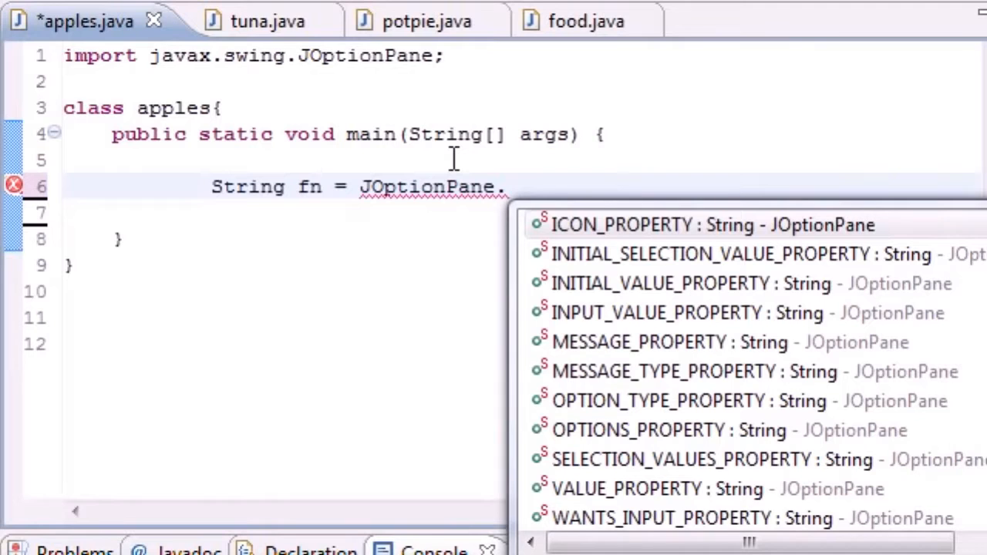
pyautogui.write('showIn')
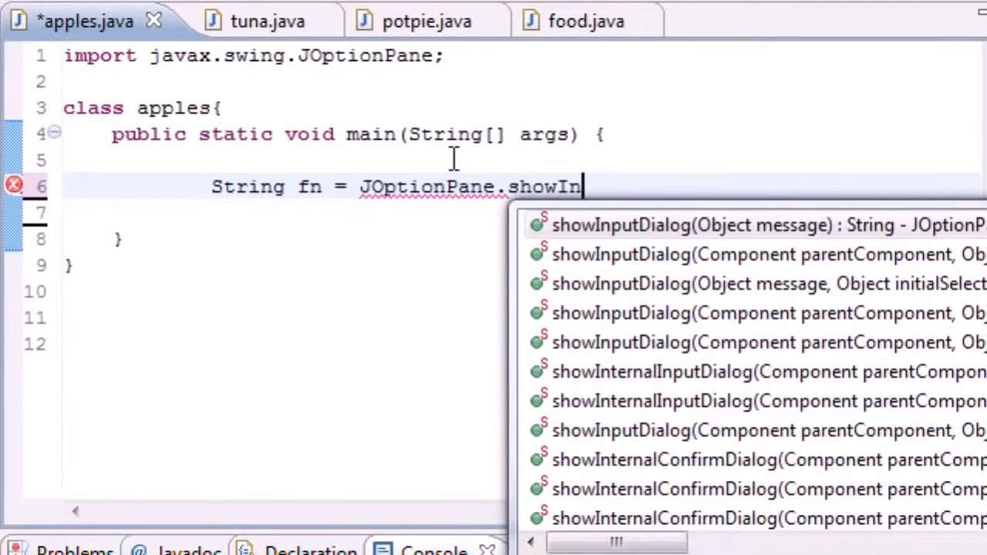
pyautogui.write('put')
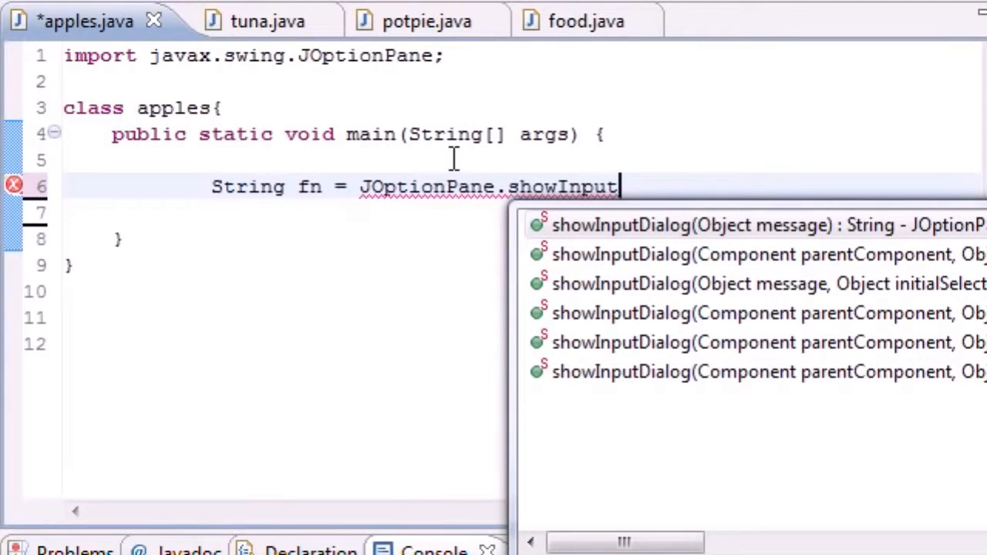
pyautogui.write('Dialog(message);')
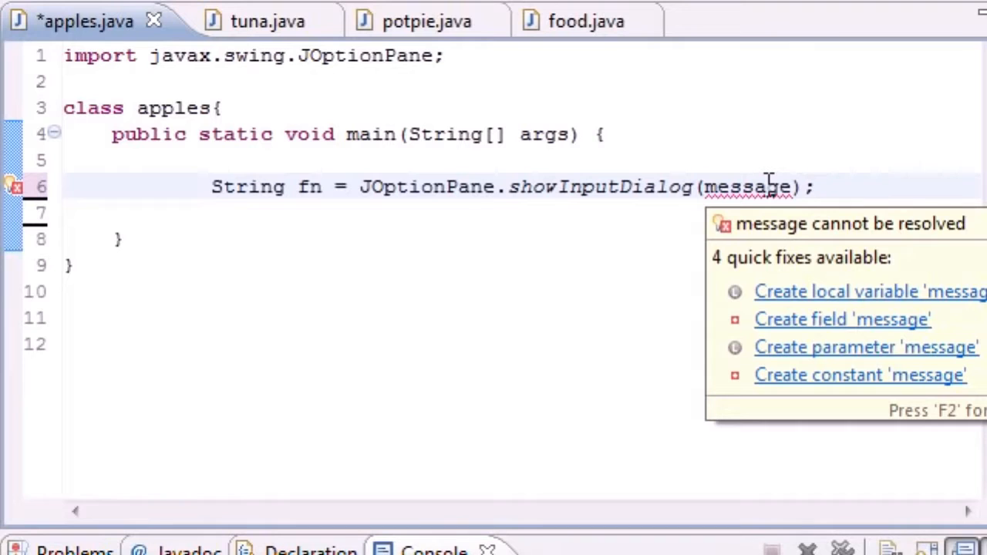
# Replace the message placeholder with the prompt "Enter first number"
pyautogui.doubleClick(747, 187)
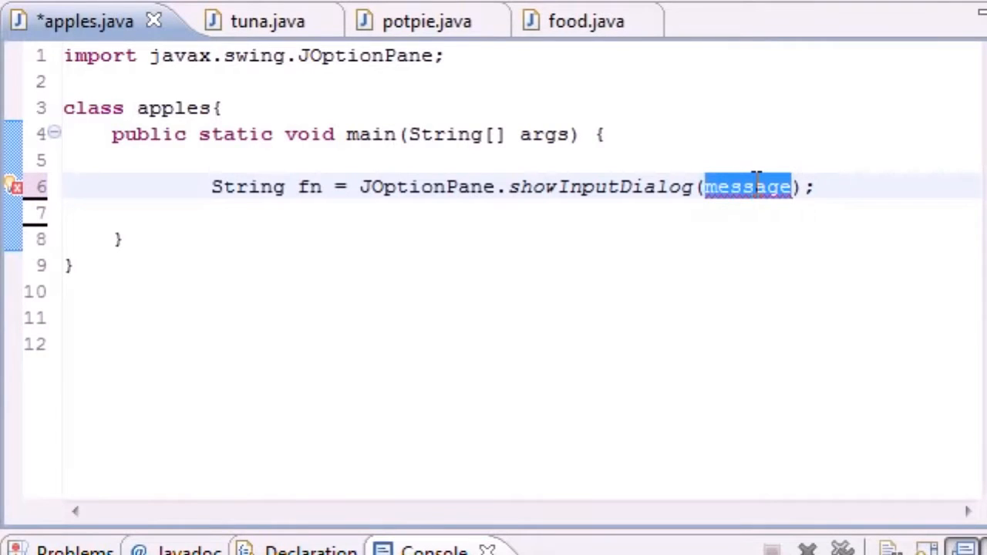
pyautogui.write('"E')
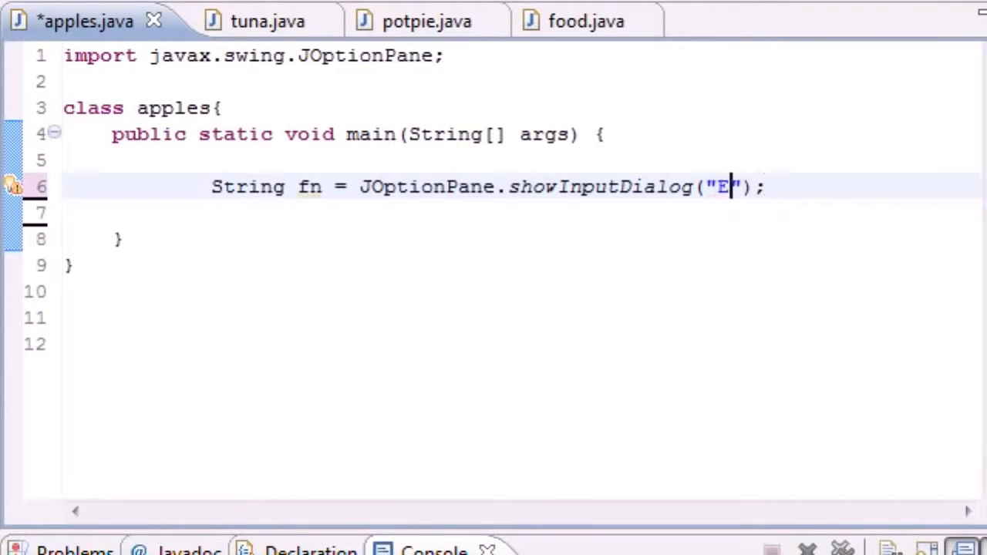
pyautogui.write('nter first number')
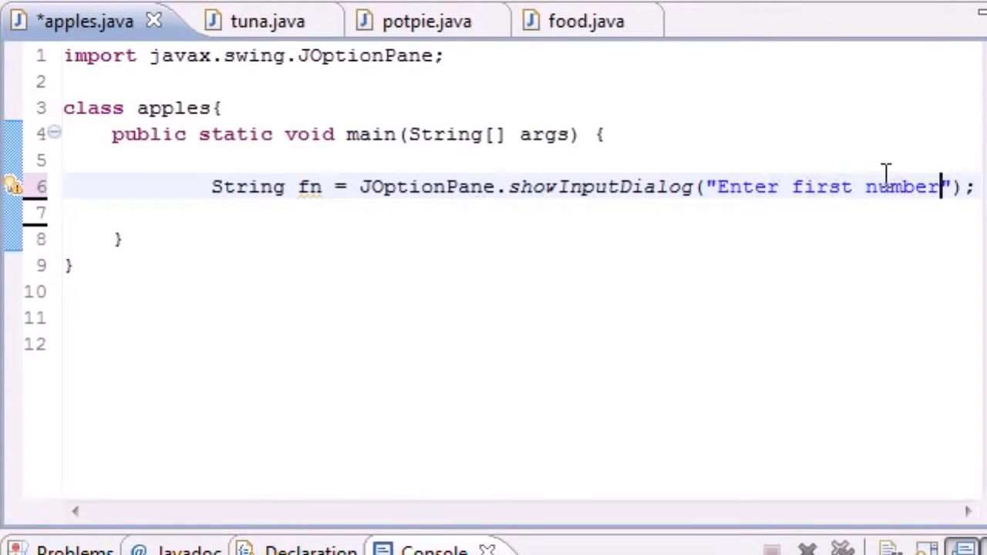
pyautogui.moveTo(304, 185)
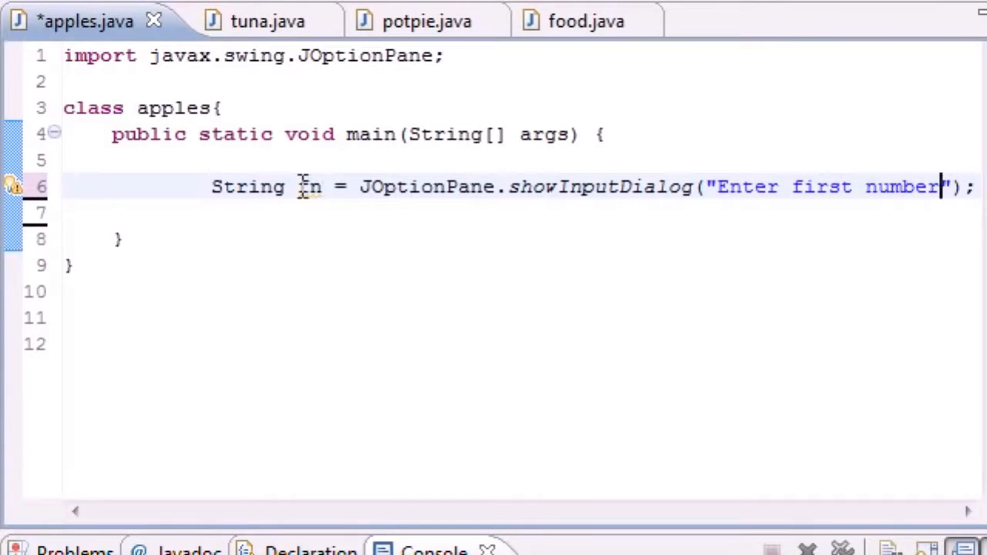
# Duplicate the fn line as String sn prompting "Enter second number"
pyautogui.moveTo(213, 187); pyautogui.dragTo(446, 186)
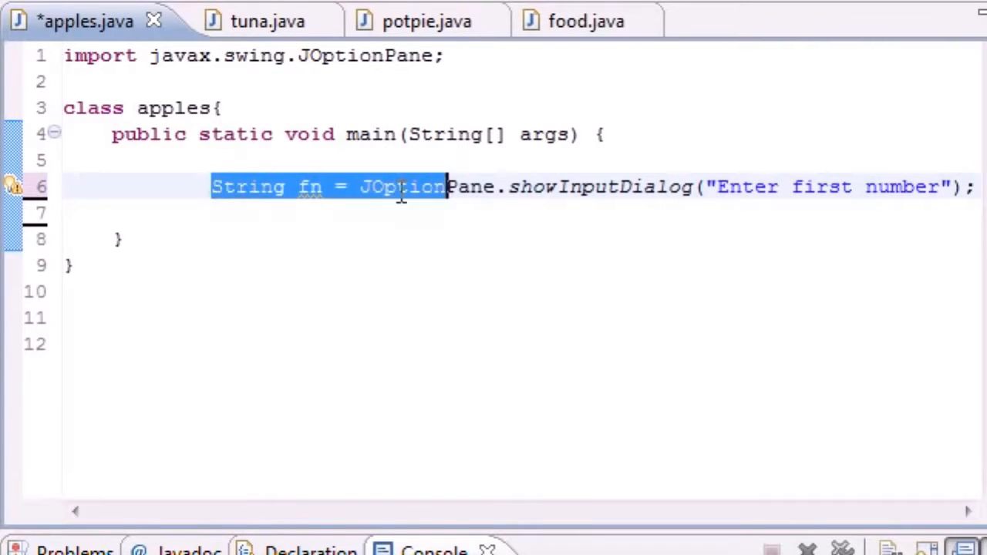
pyautogui.rightClick(401, 185)
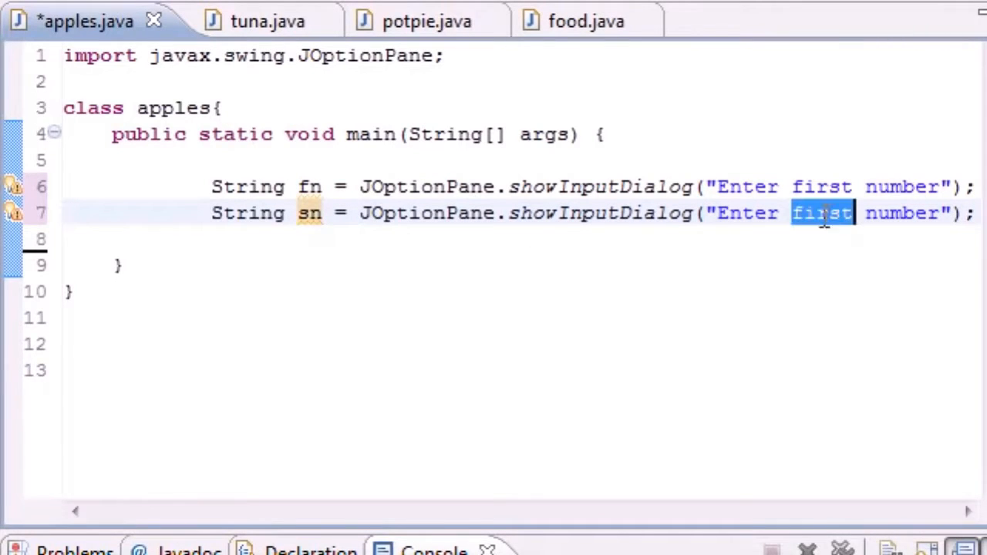
pyautogui.write('second')
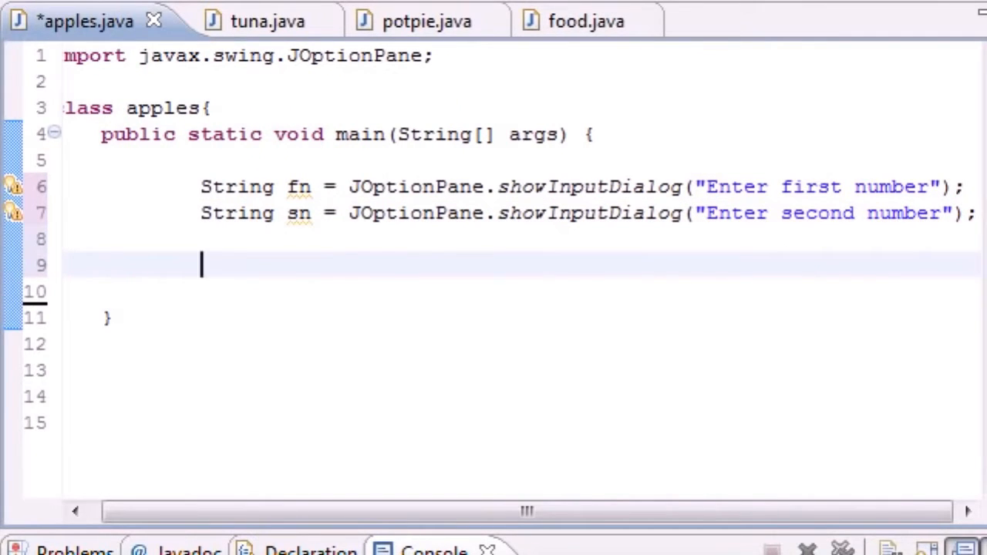
pyautogui.click(213, 185)
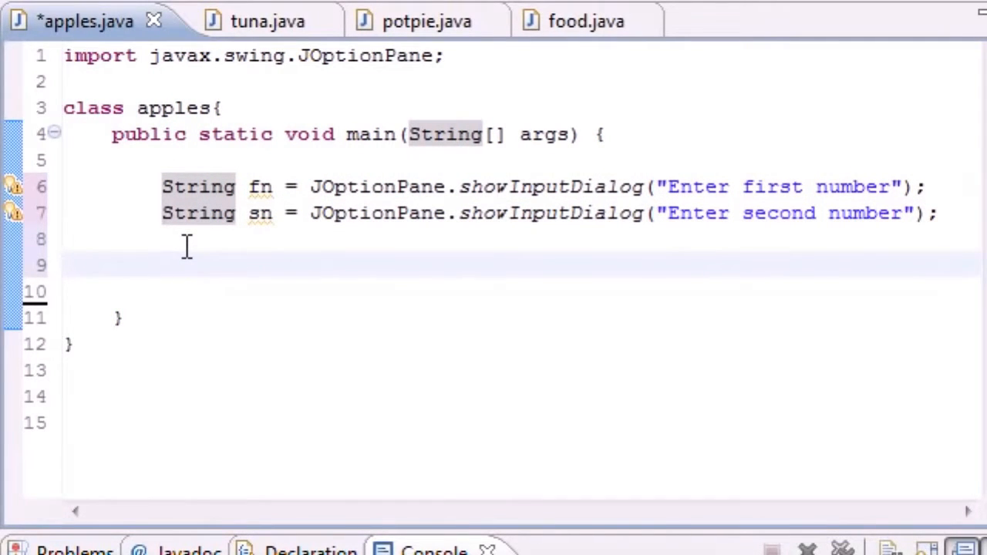
pyautogui.click(162, 265)
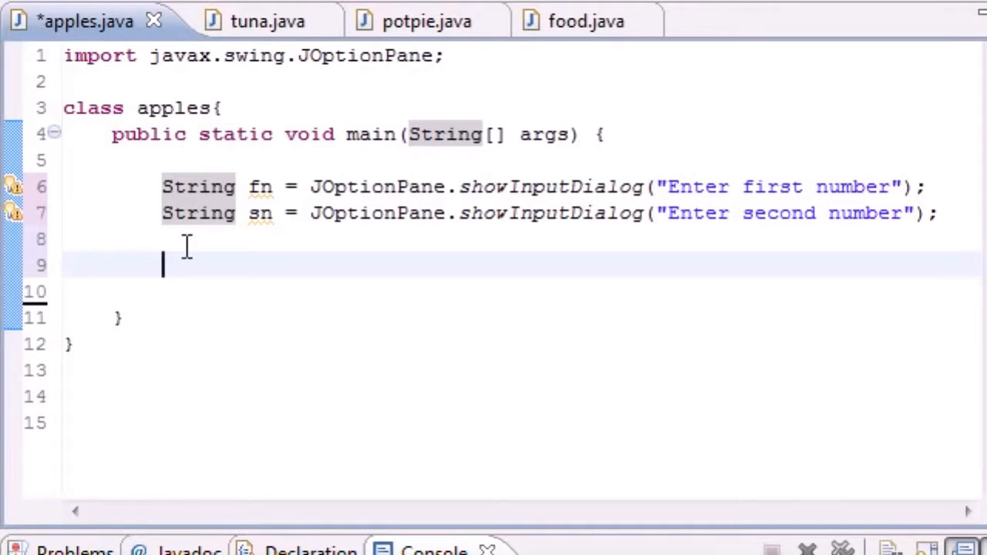
pyautogui.moveTo(744, 186)
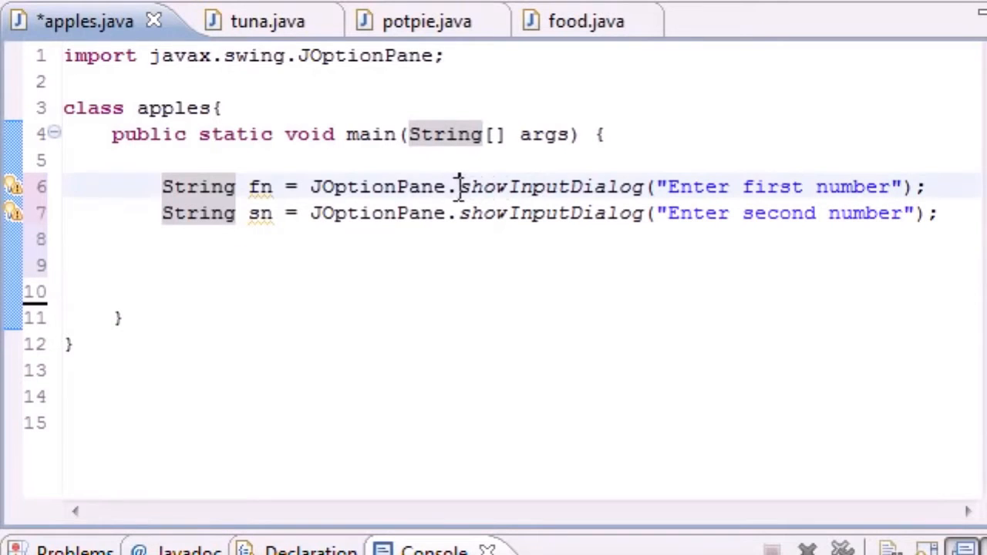
pyautogui.doubleClick(552, 186)
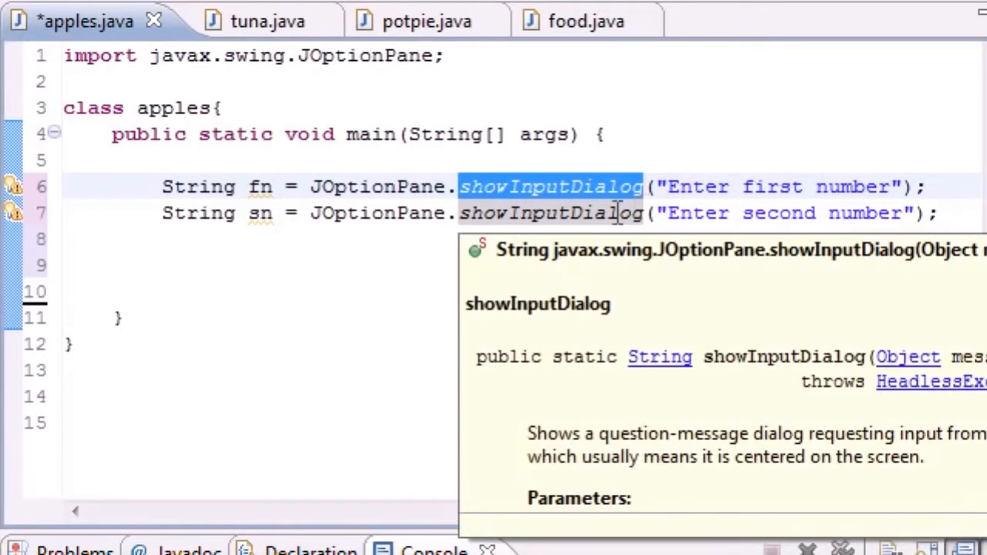
pyautogui.moveTo(522, 213)
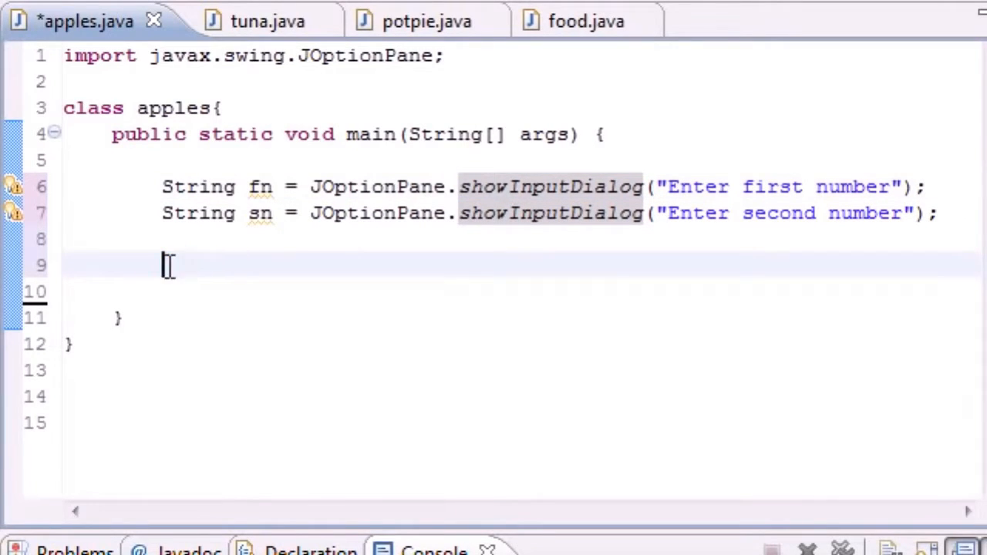
pyautogui.moveTo(287, 248)
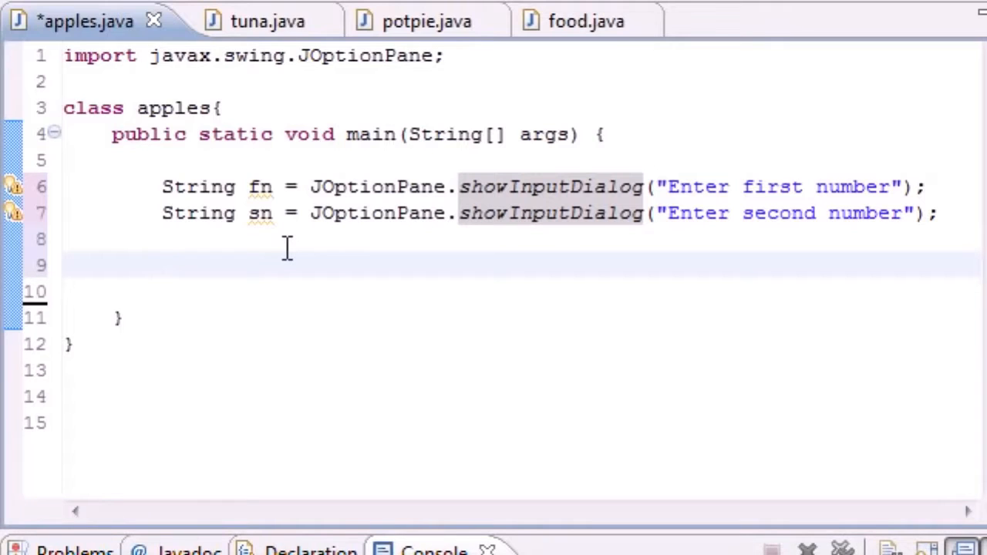
# Declare int num1 = Integer.parseInt(fn) using the single-argument parseInt suggestion
pyautogui.write('int')
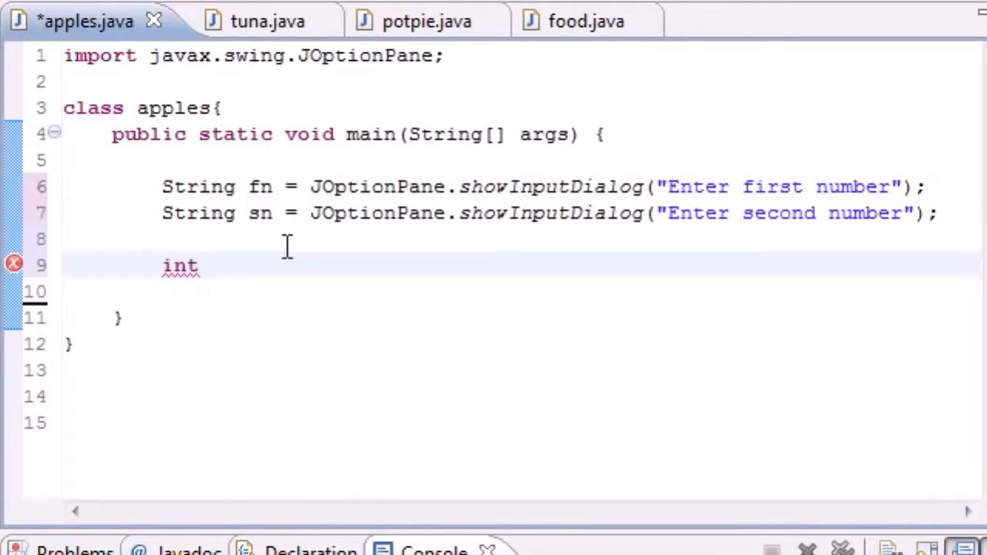
pyautogui.write('num')
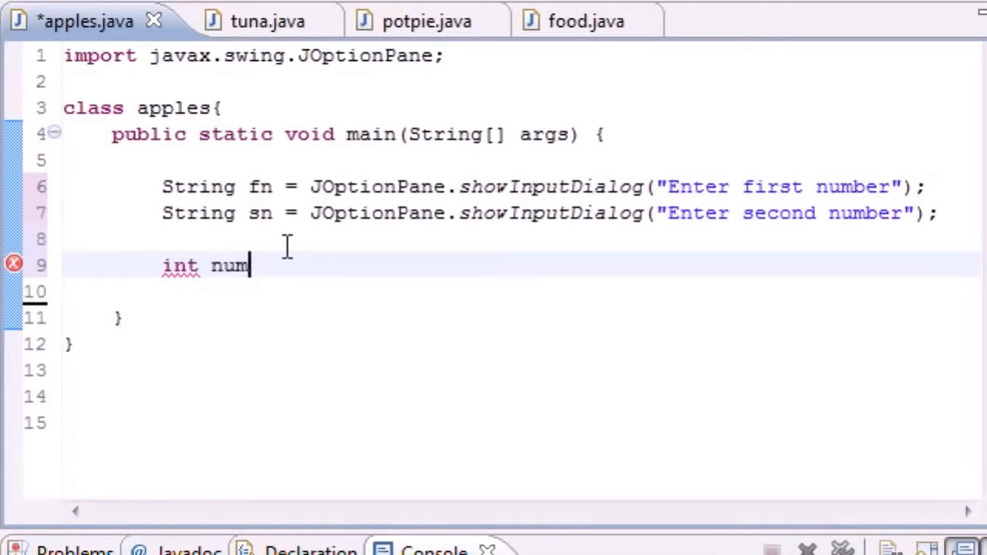
pyautogui.write('1 =')
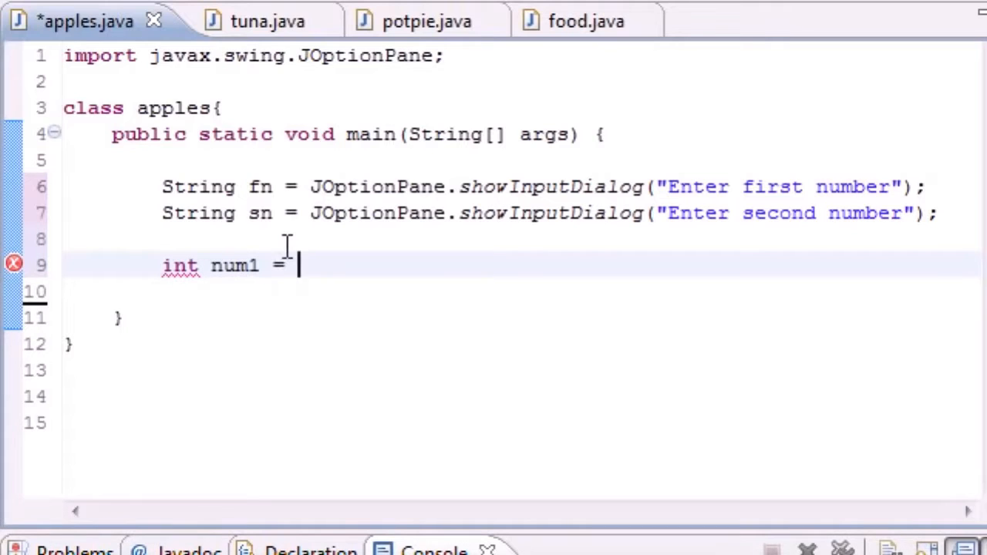
pyautogui.write('Inte')
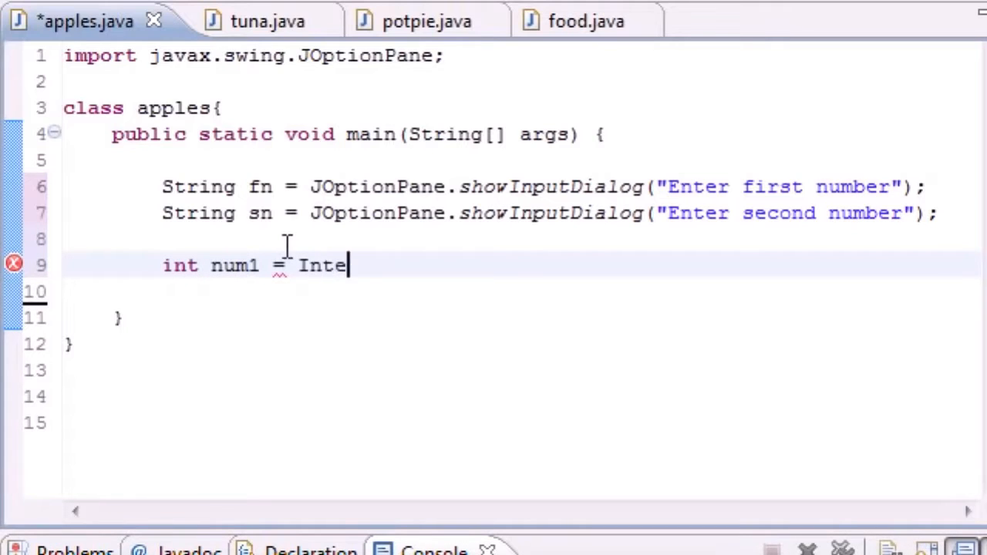
pyautogui.write('ger')
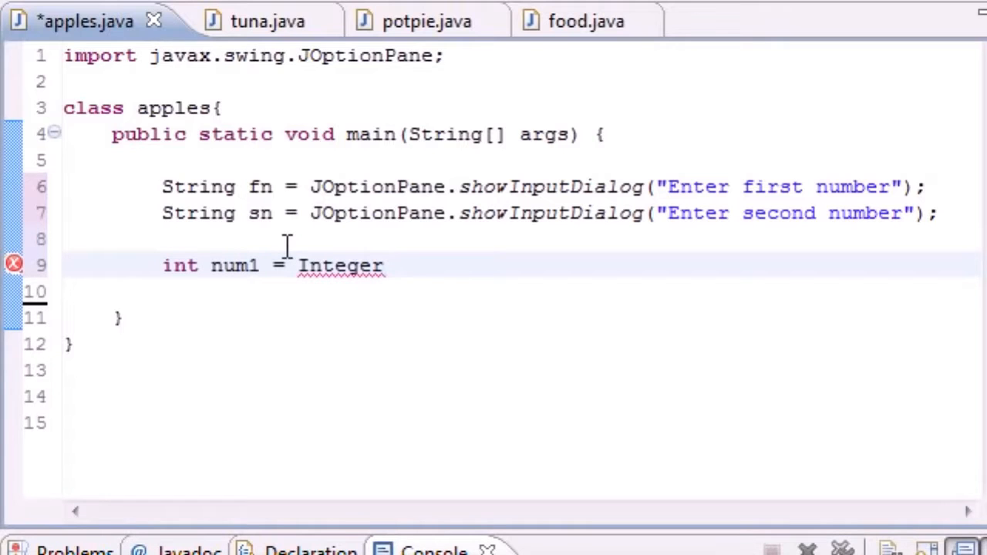
pyautogui.write('.parseIn')
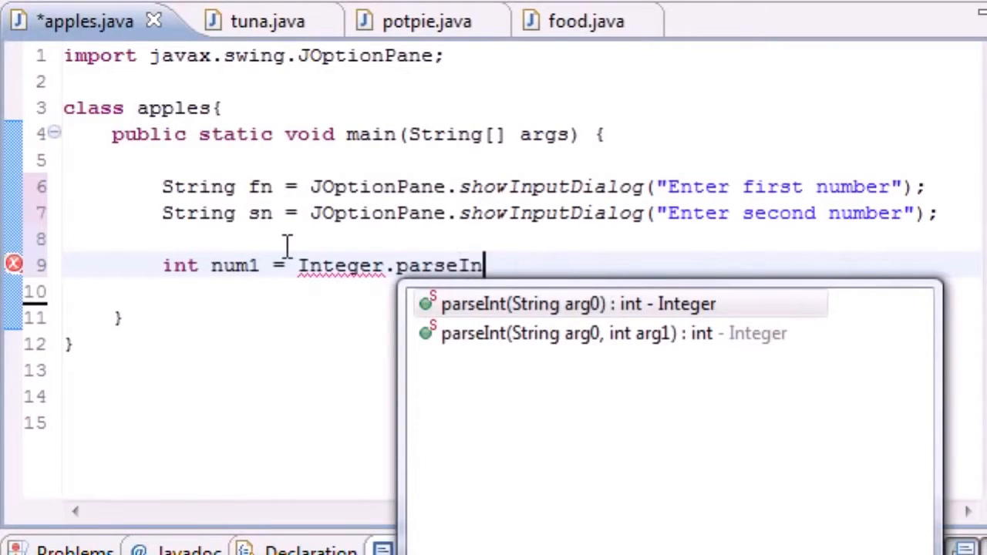
pyautogui.click(577, 303)
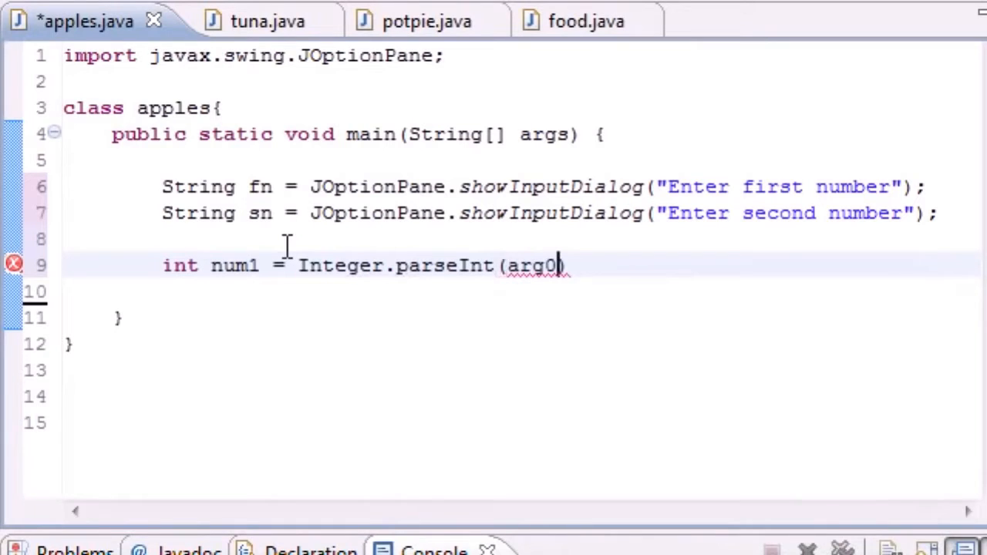
pyautogui.press('BackSpace')
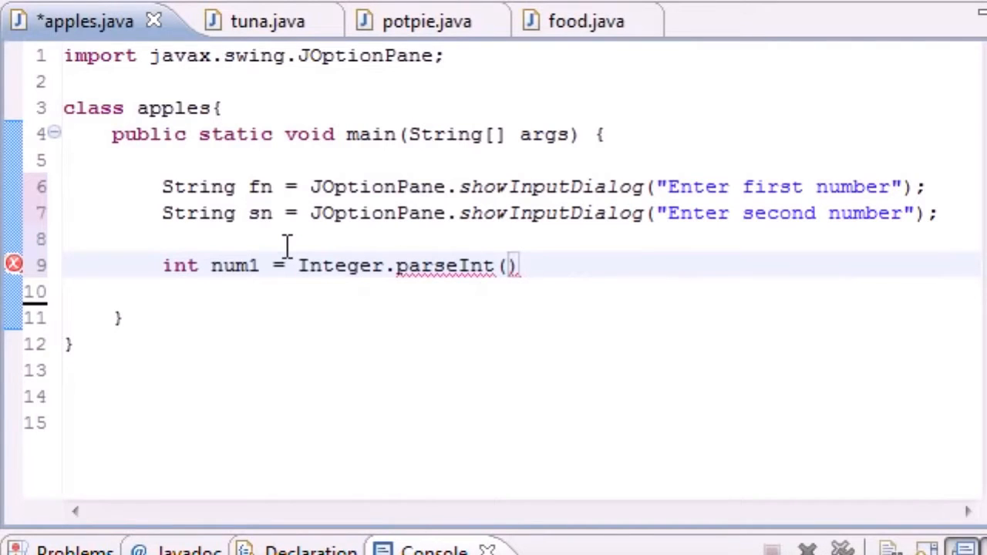
pyautogui.moveTo(594, 228)
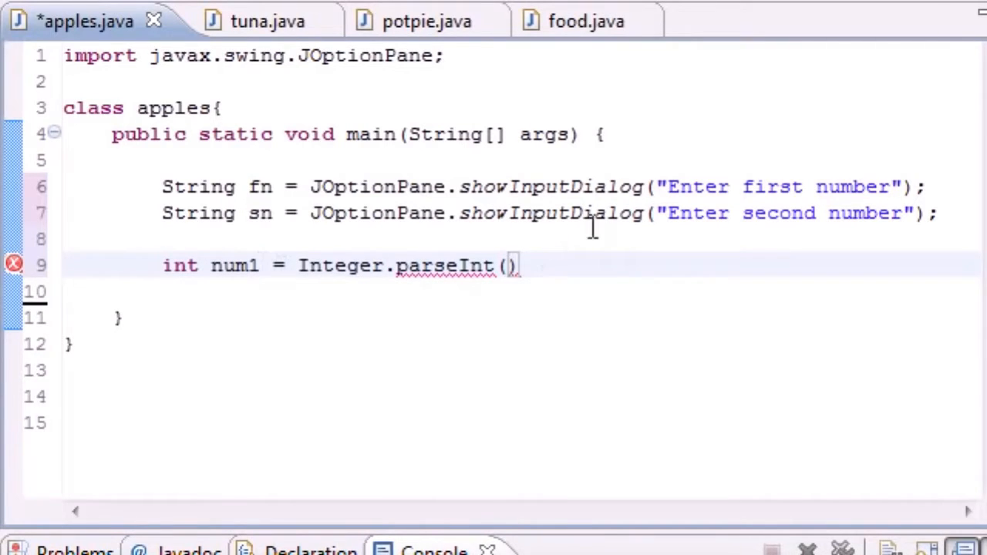
pyautogui.write('fn')
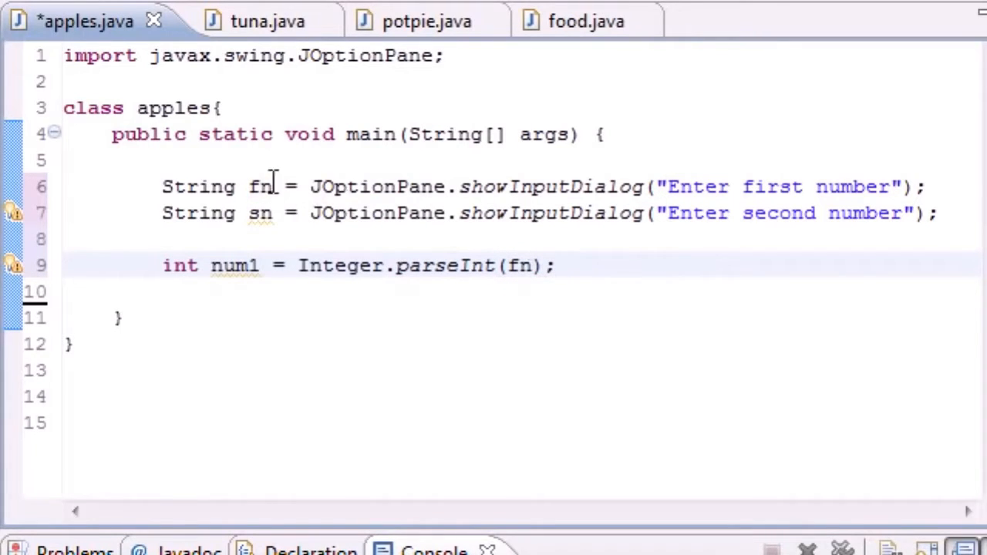
# Duplicate the num1 line as int num2 = Integer.parseInt(sn) and start a new line
pyautogui.doubleClick(518, 266)
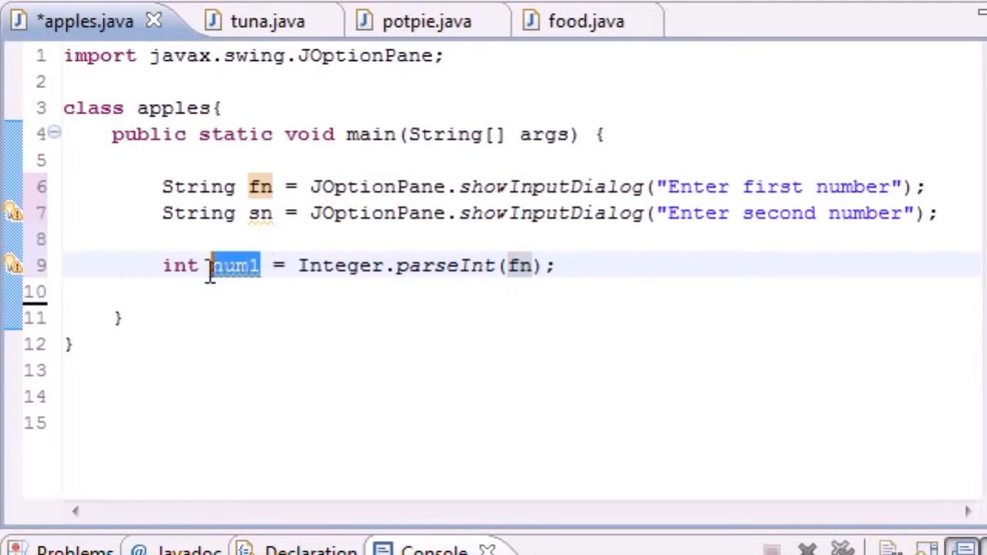
pyautogui.rightClick(231, 266)
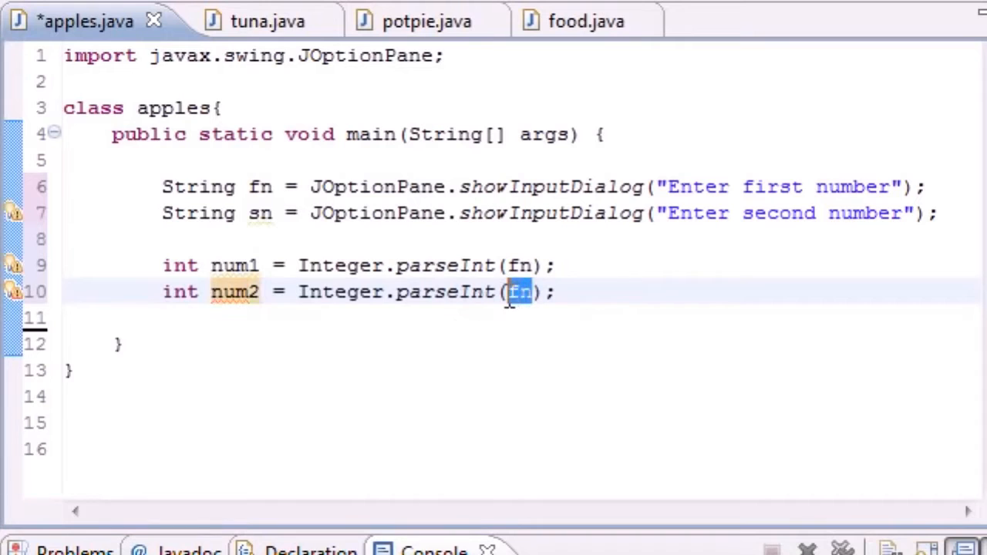
pyautogui.write('sn')
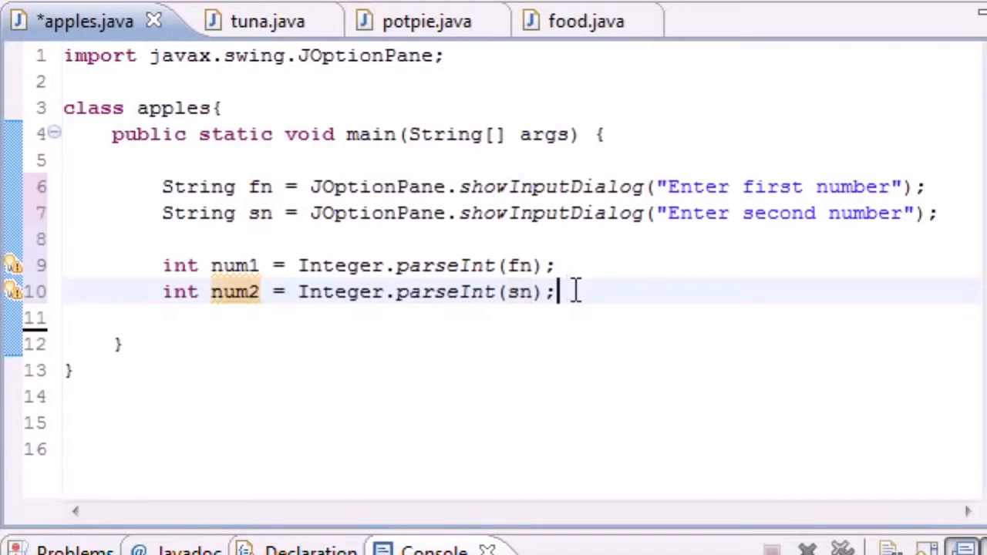
pyautogui.press('enter')
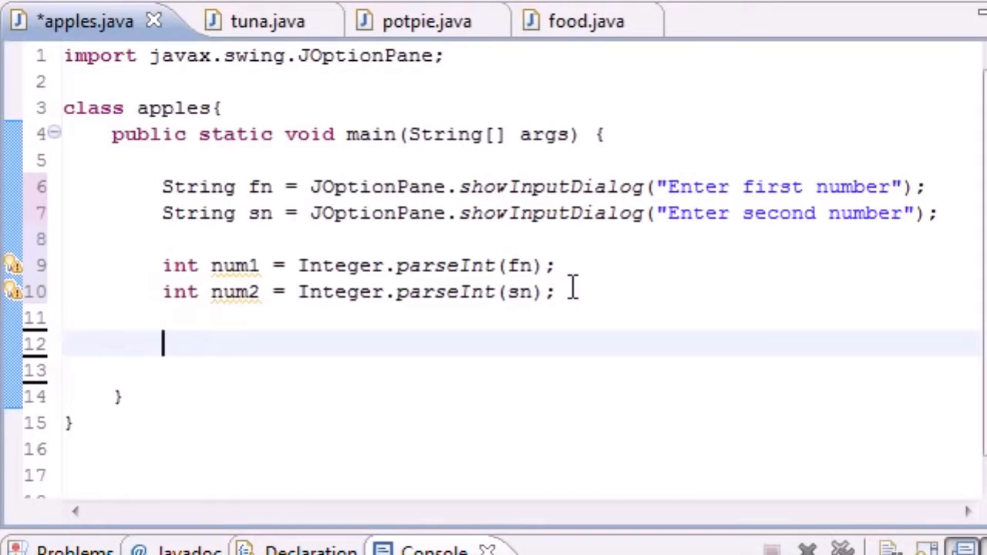
# Declare int sum = num1 + num2 directly beneath the num2 line
pyautogui.write('int sum')
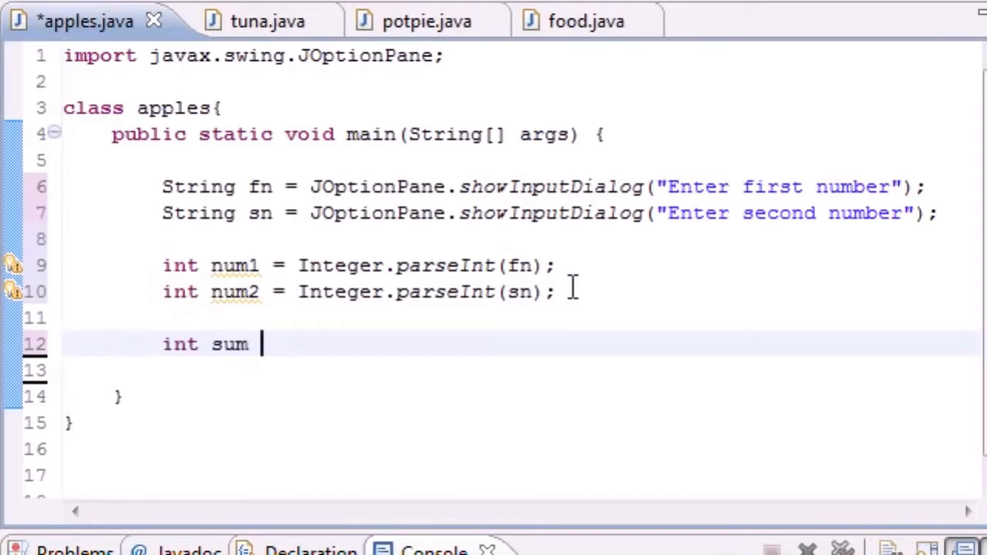
pyautogui.write('=')
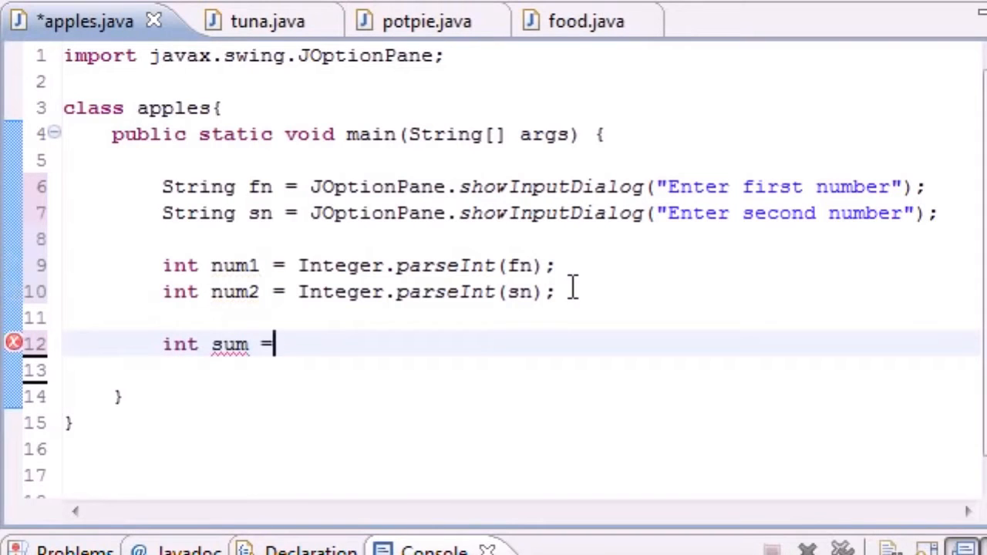
pyautogui.write('num')
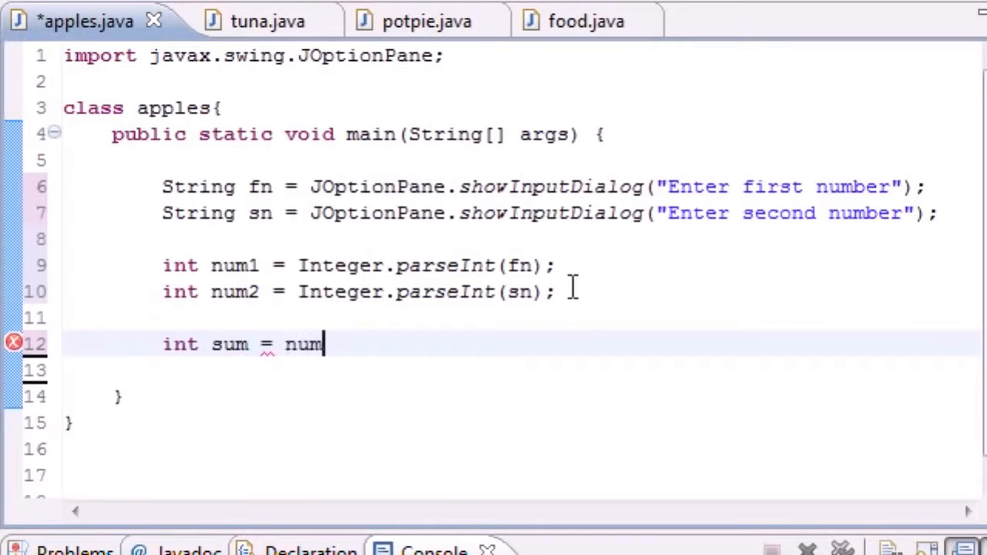
pyautogui.write('1 + num 2')
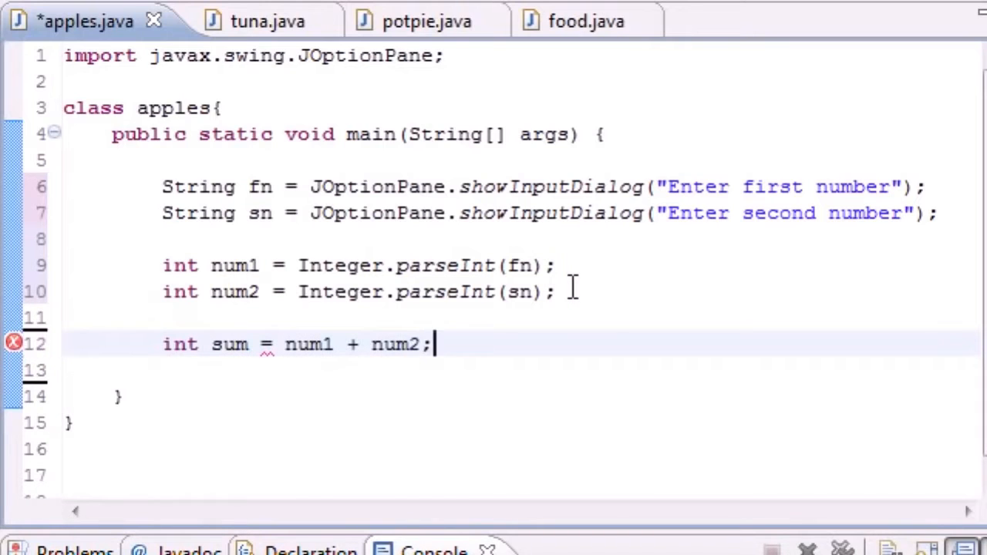
pyautogui.doubleClick(228, 344)
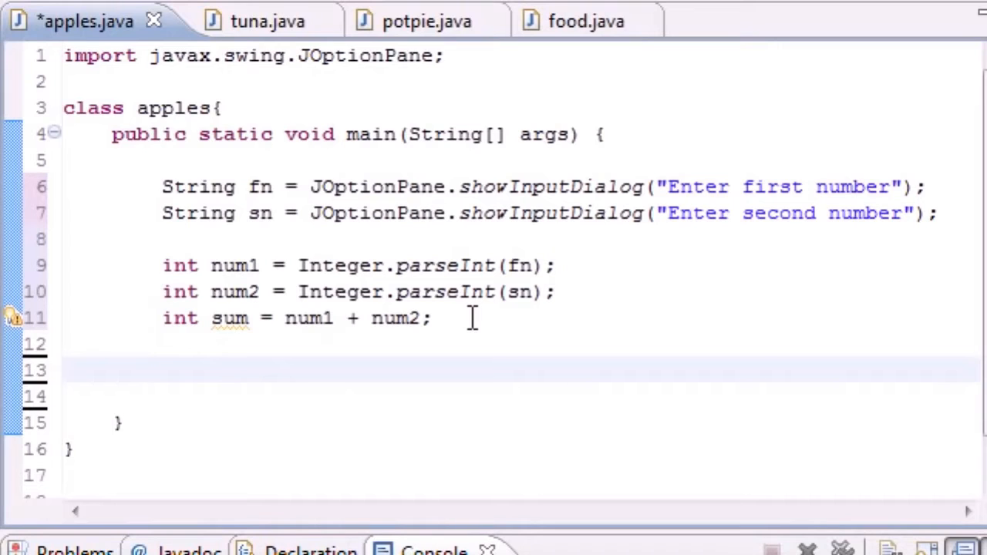
# Start a JOptionPane.showMessageDialog call on blank line 13
pyautogui.click(162, 370)
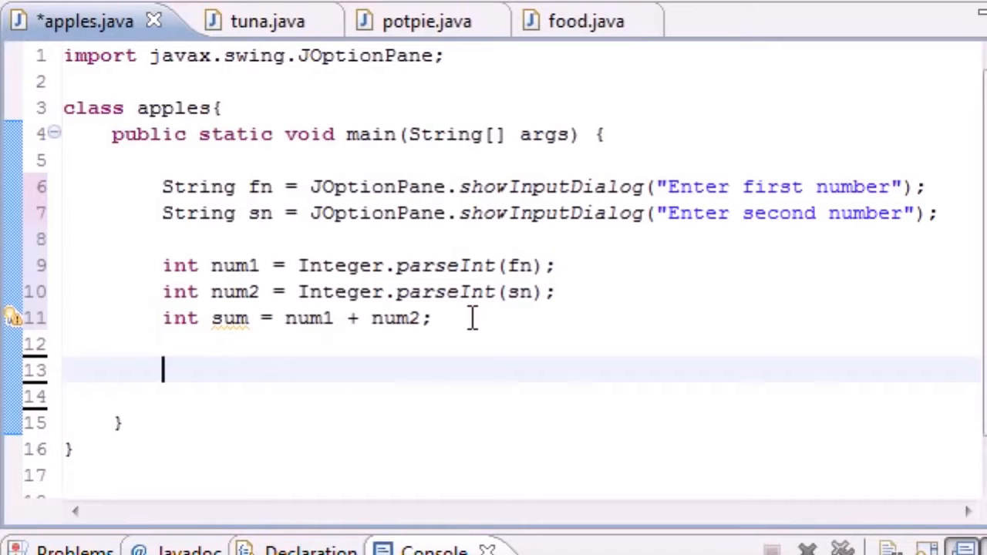
pyautogui.write('JOp')
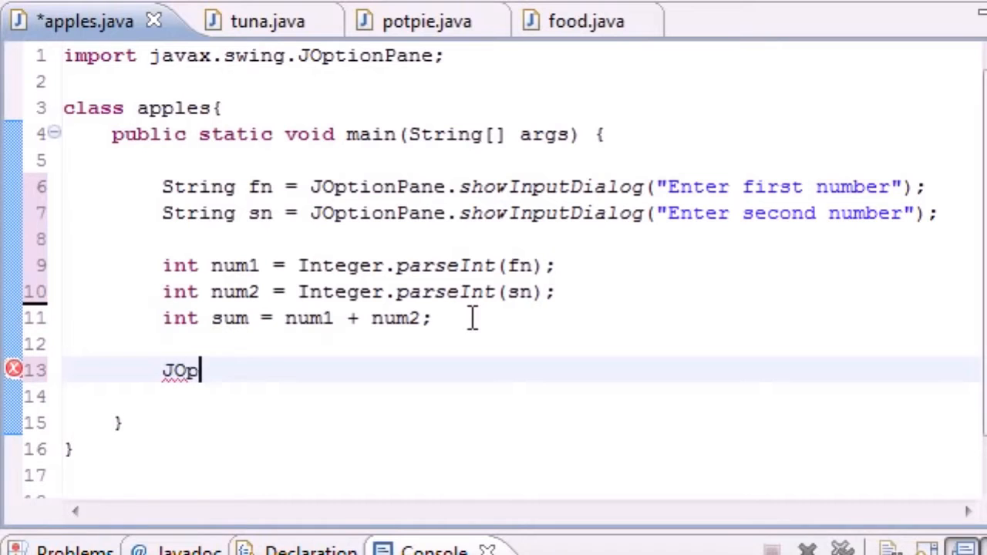
pyautogui.write('tionPane')
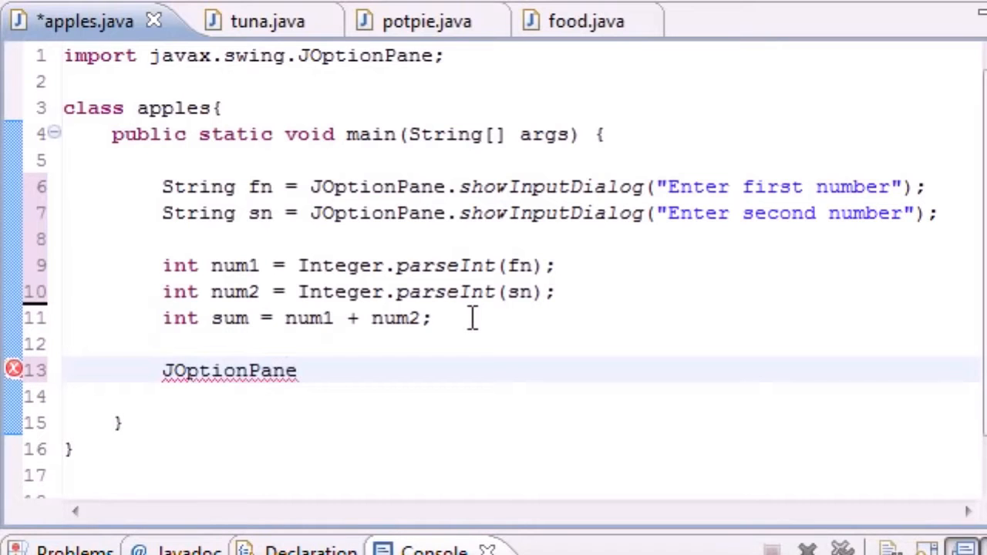
pyautogui.write('.showMess')
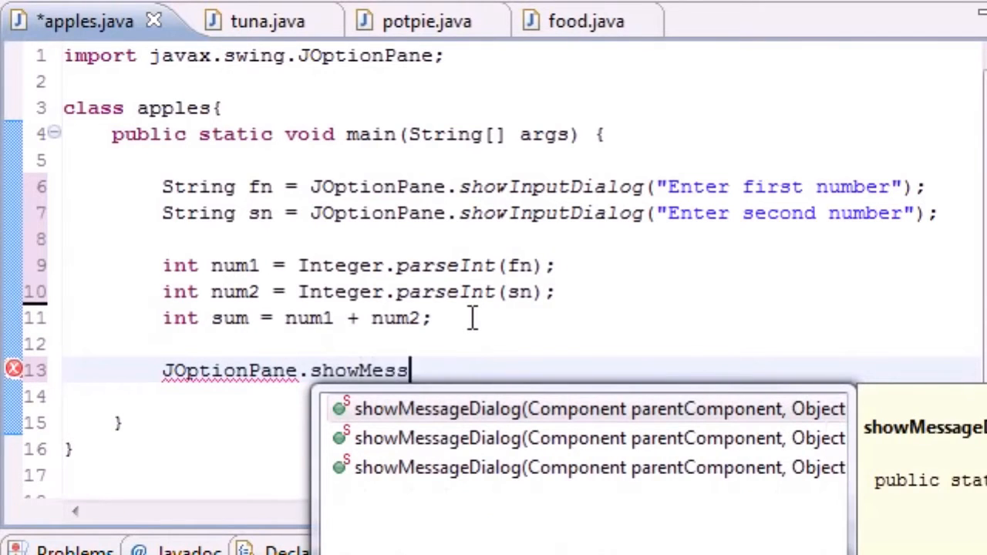
pyautogui.write('ageDia')
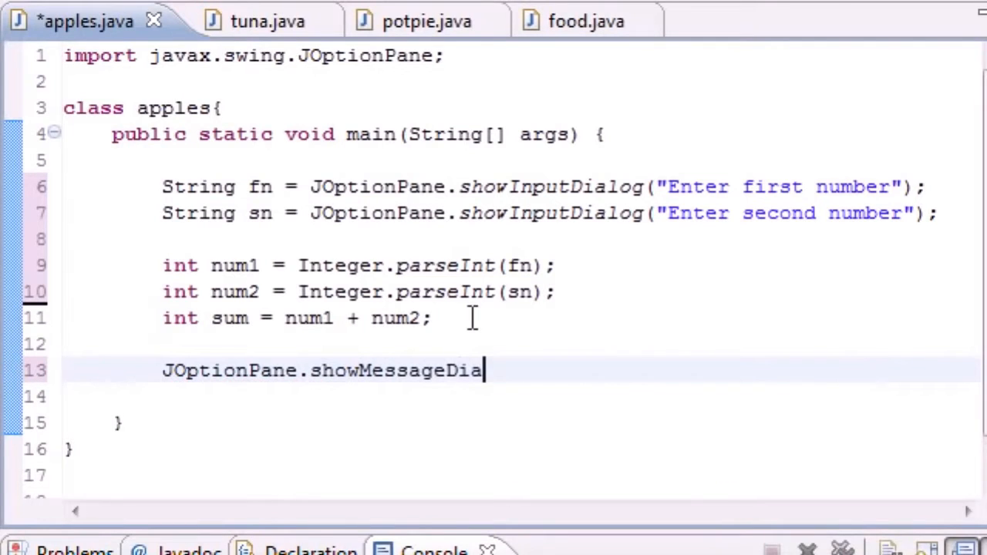
pyautogui.write('log')
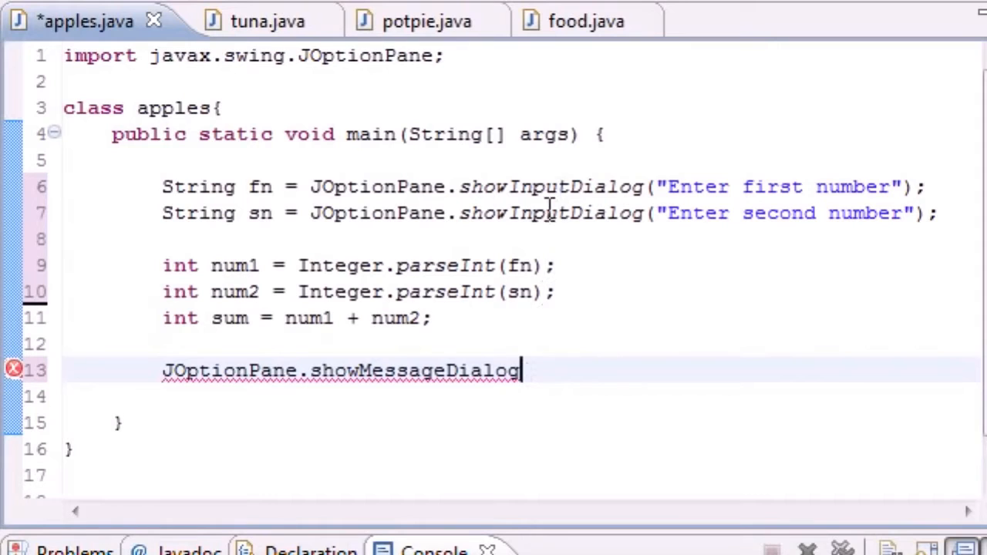
pyautogui.moveTo(549, 356)
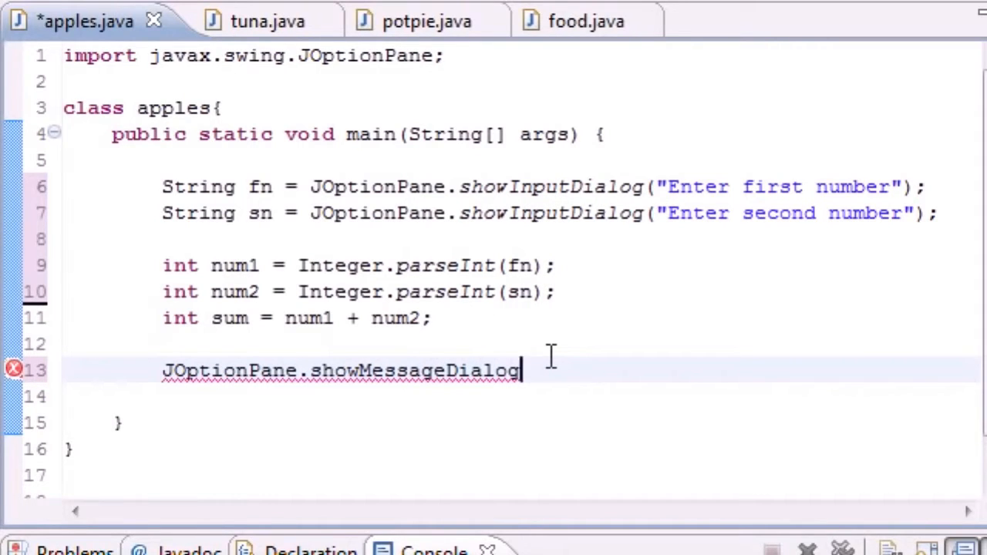
pyautogui.write('();')
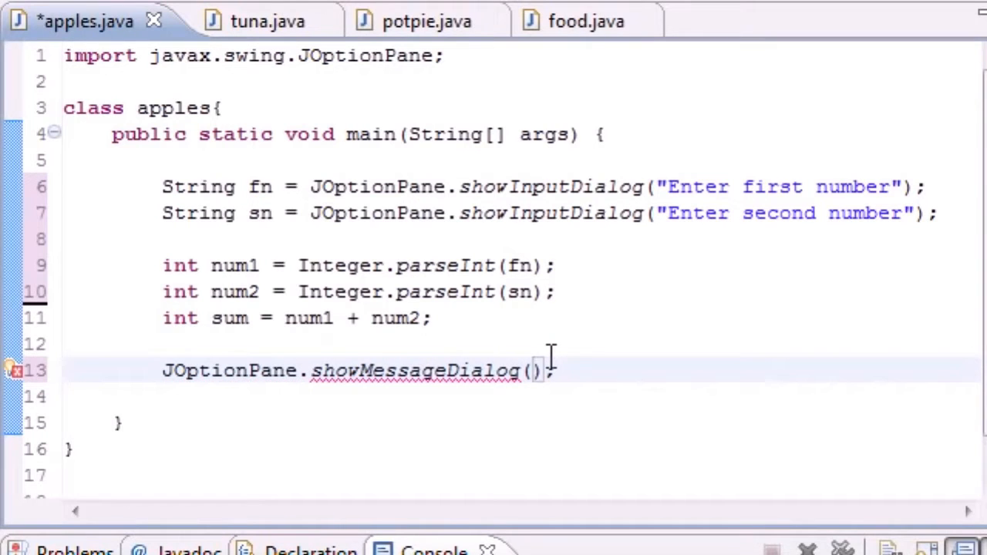
# Give the dialog arguments null, "The answer is " + sum, and the title "the title"
pyautogui.write('null')
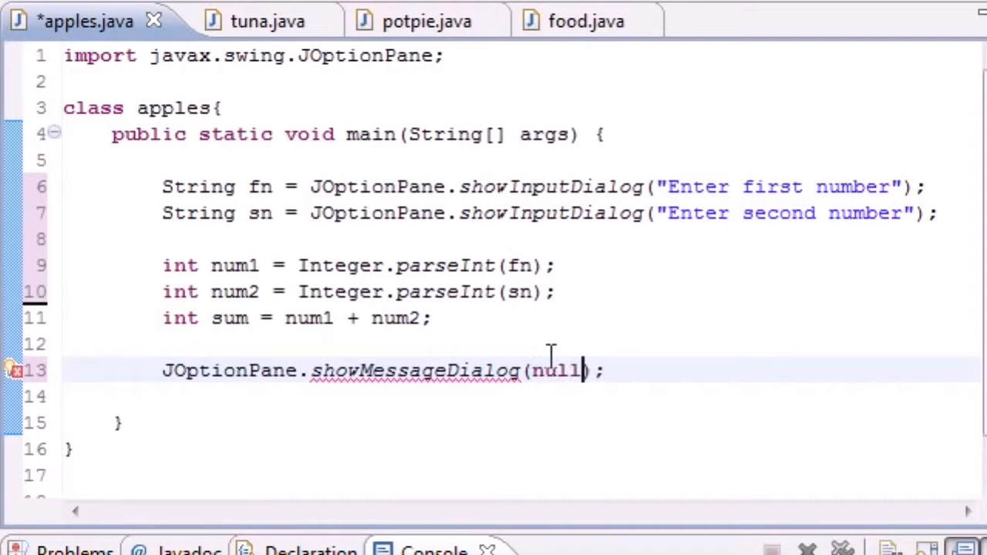
pyautogui.write(',')
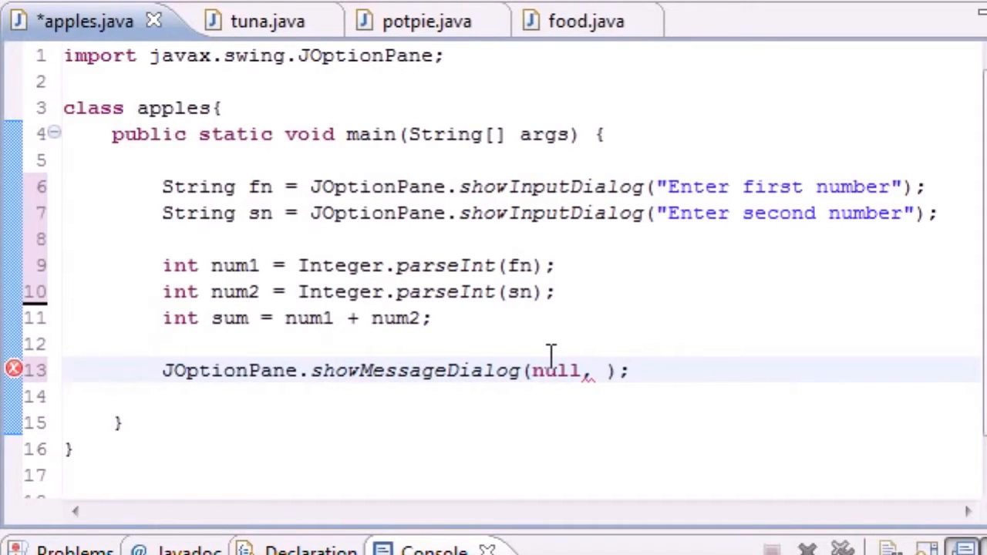
pyautogui.write('""')
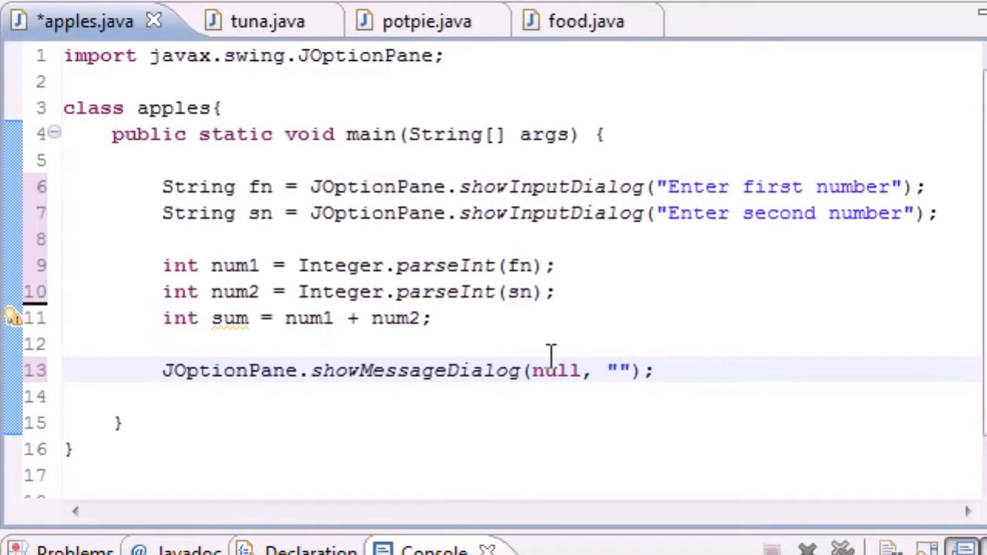
pyautogui.write('The su')
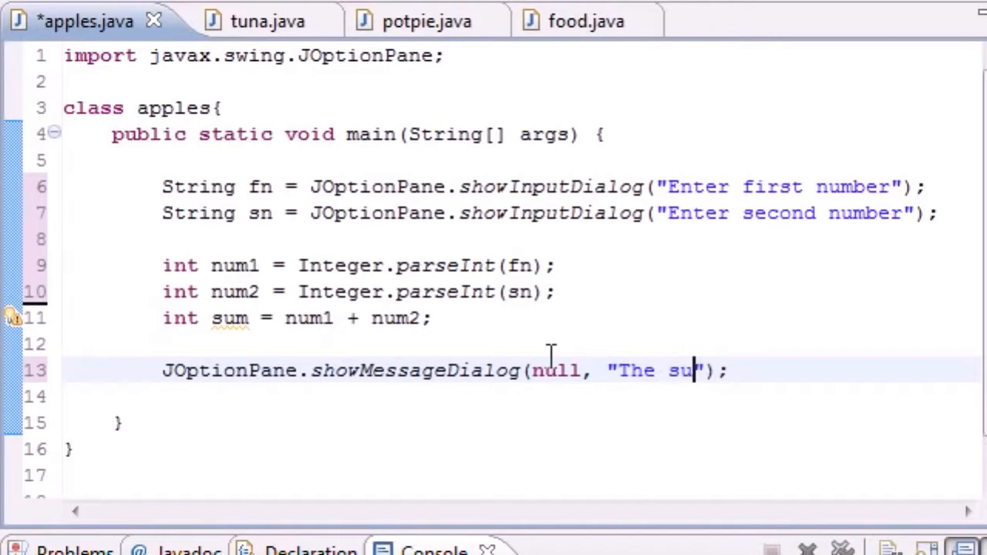
pyautogui.write('answer is')
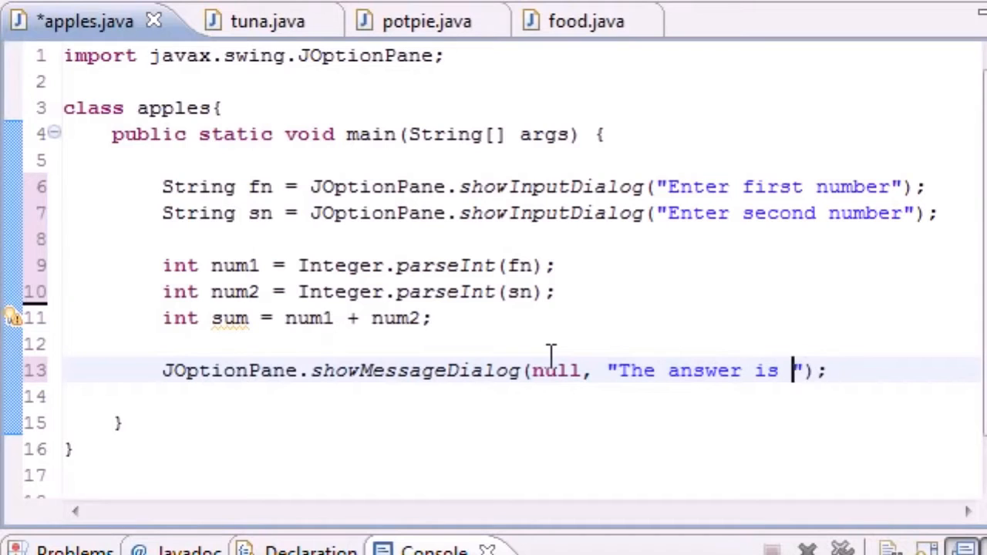
pyautogui.write('+sum,')
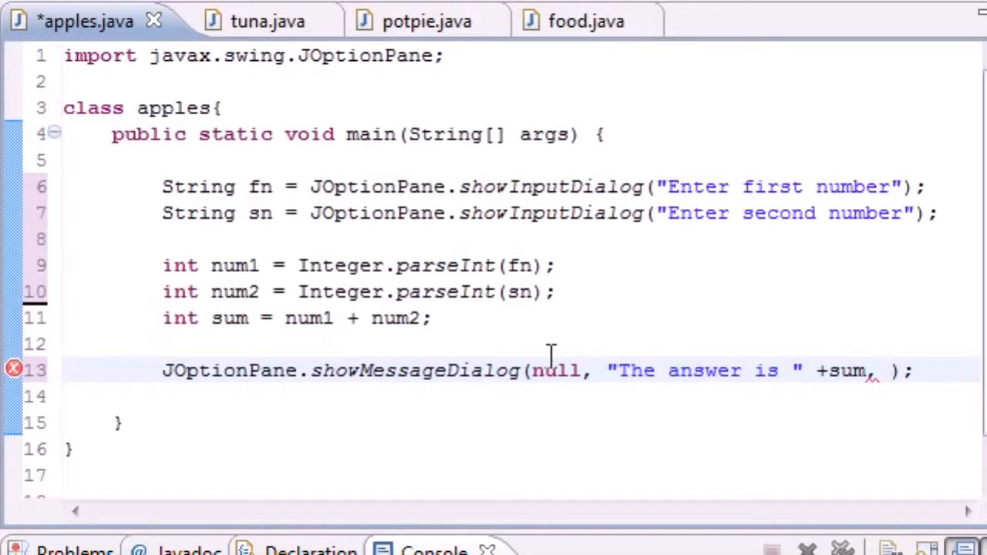
pyautogui.write('""')
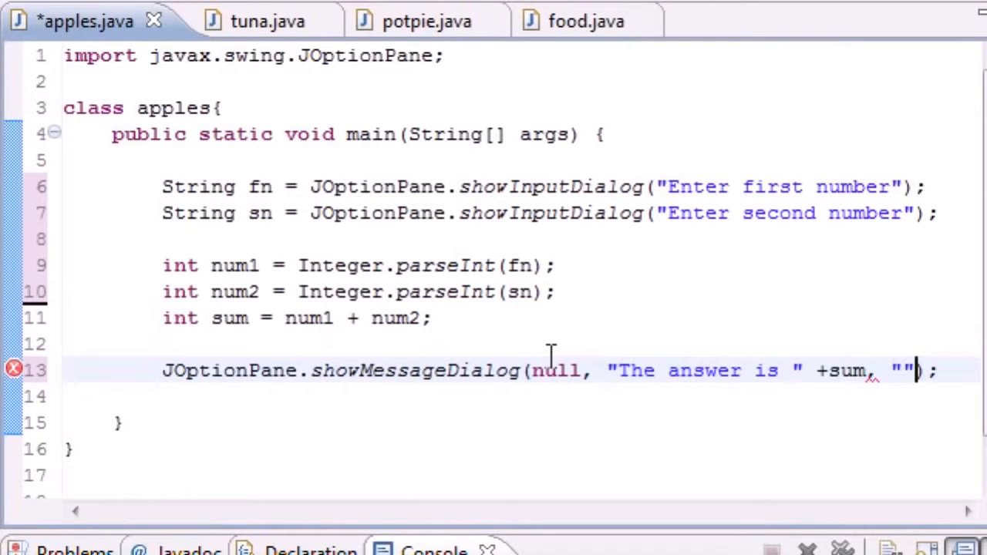
pyautogui.write('the title')
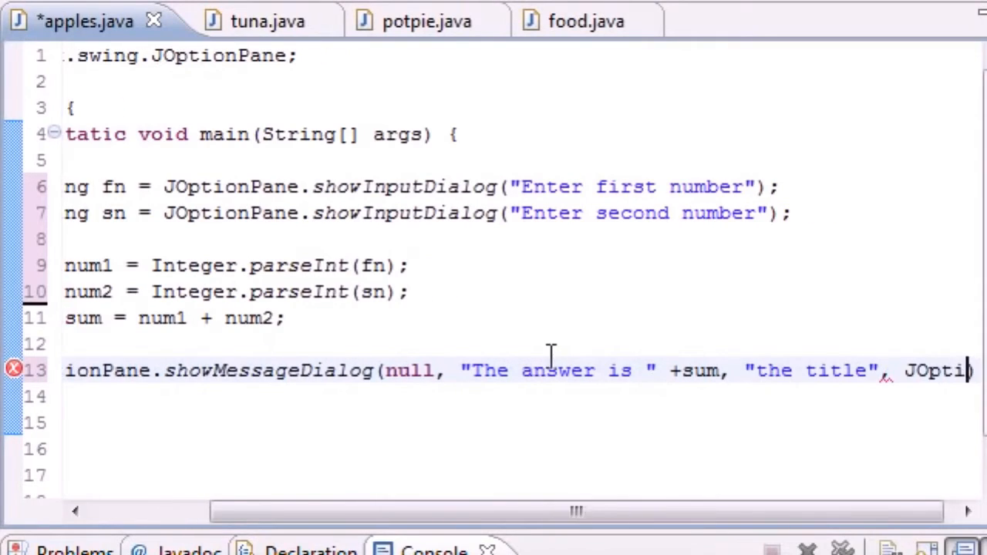
pyautogui.hscroll(3)
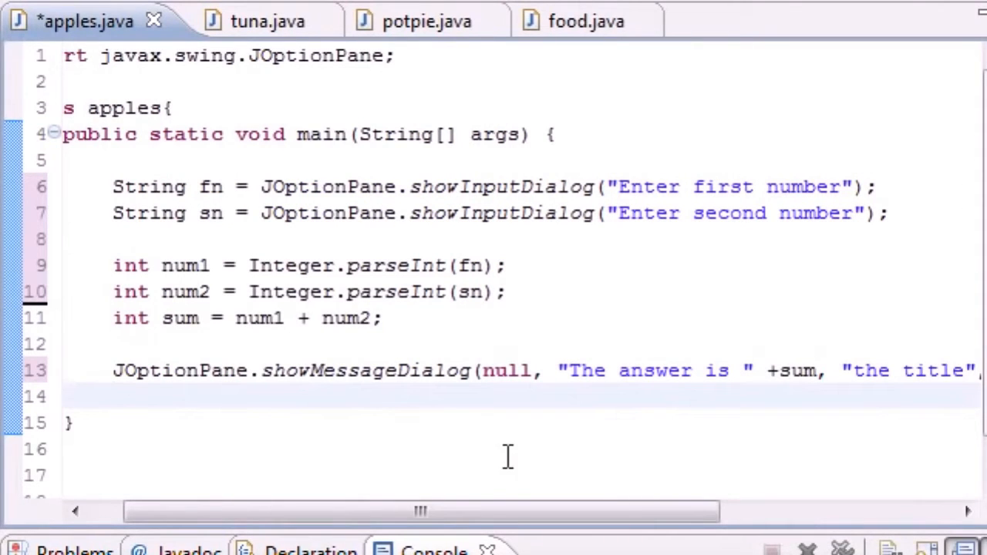
# Save and run apples, enter the numbers, and dismiss the "The answer is 8" dialog
pyautogui.click(114, 395)
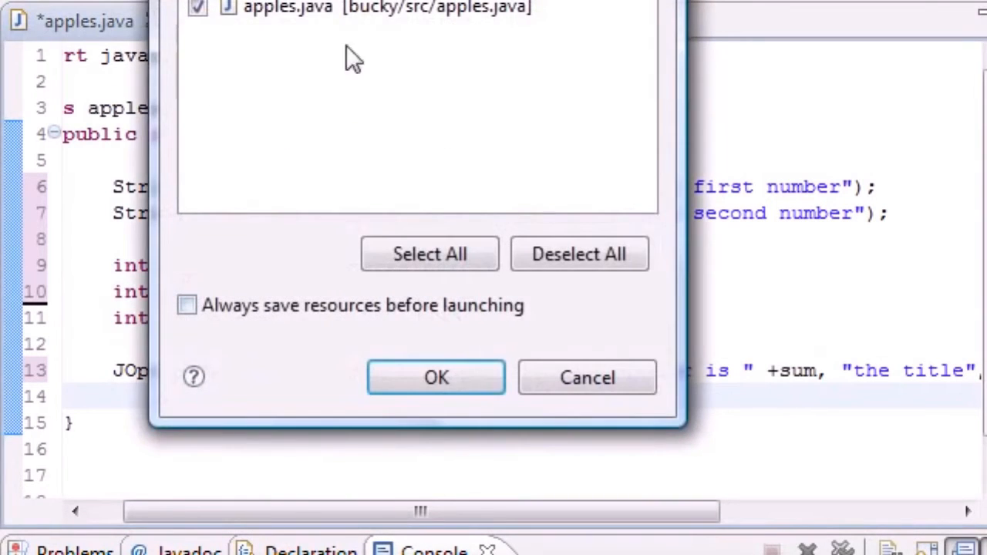
pyautogui.click(435, 377)
pyautogui.write('5')
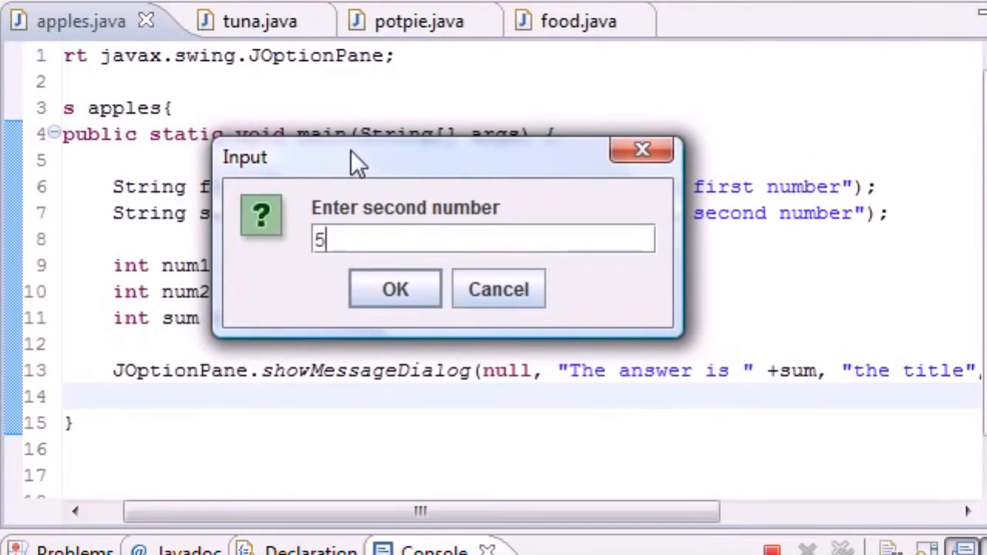
pyautogui.click(395, 289)
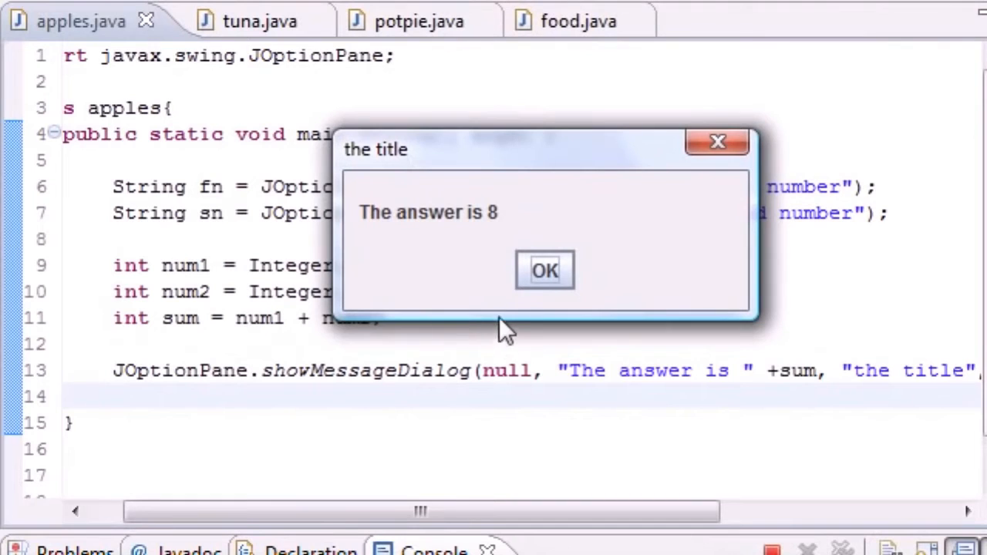
pyautogui.moveTo(547, 270)
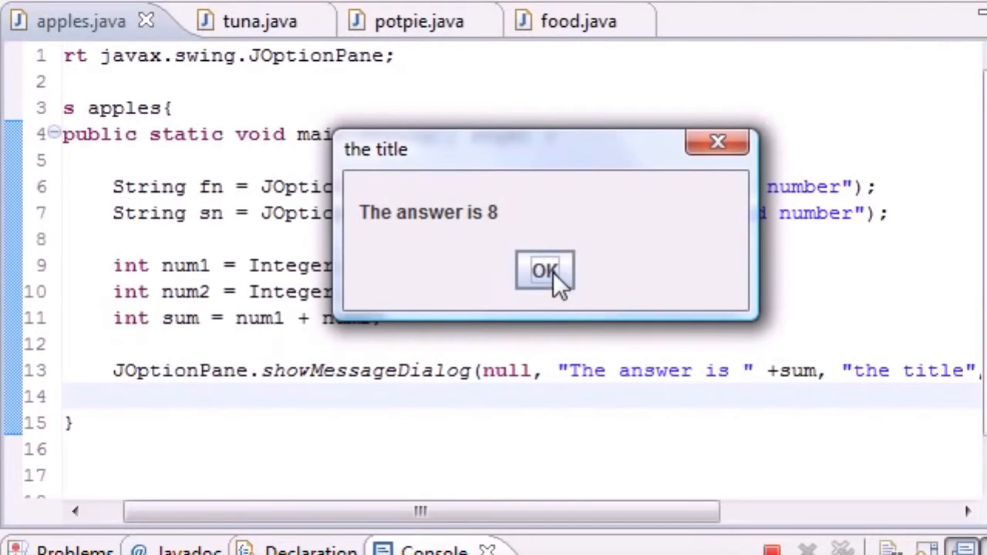
pyautogui.click(546, 272)
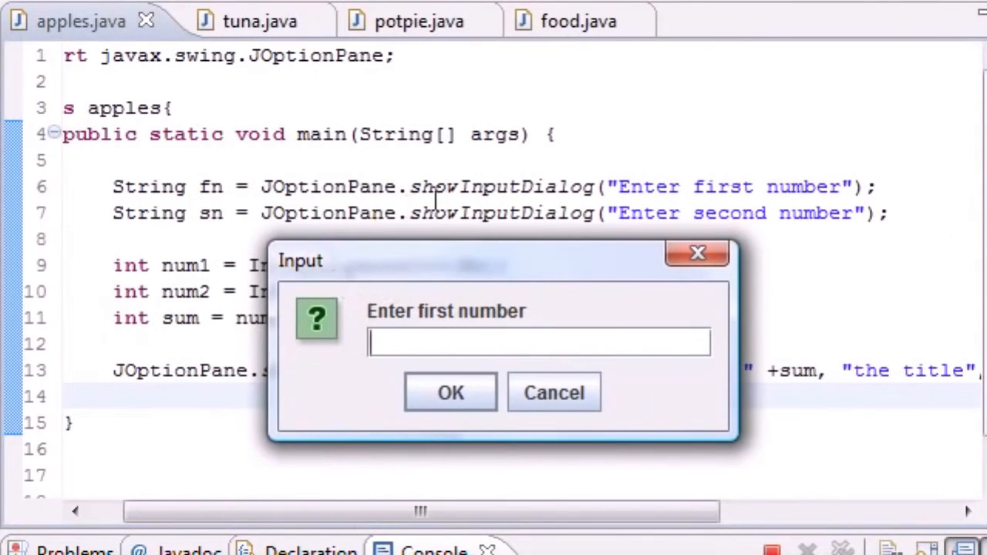
pyautogui.moveTo(655, 173)
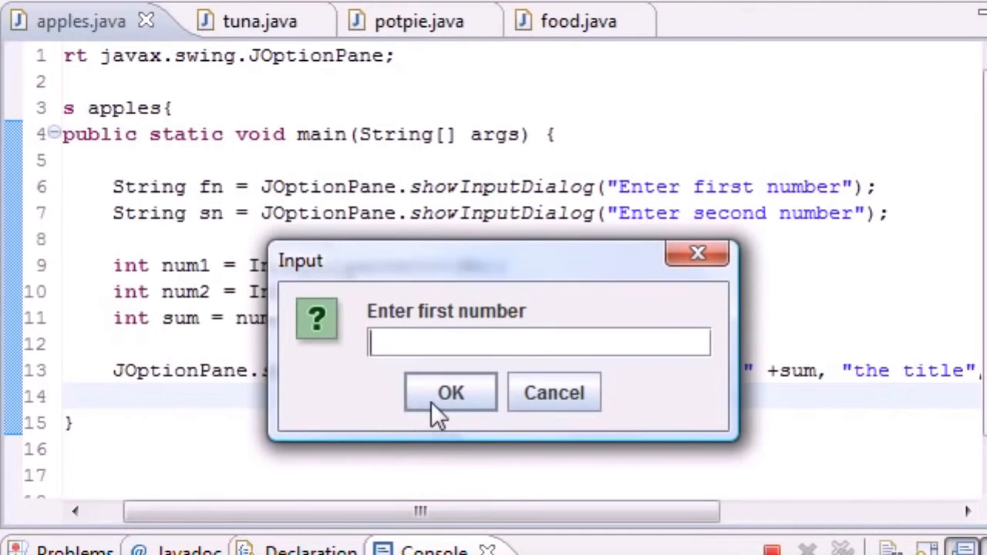
# Submit both numbers in the second run so the answer message appears
pyautogui.click(451, 393)
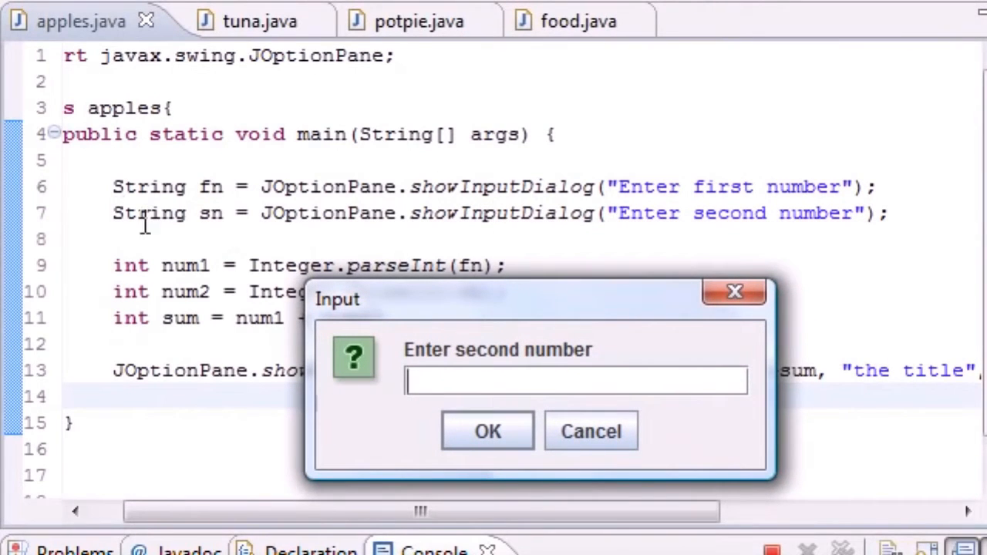
pyautogui.moveTo(574, 224)
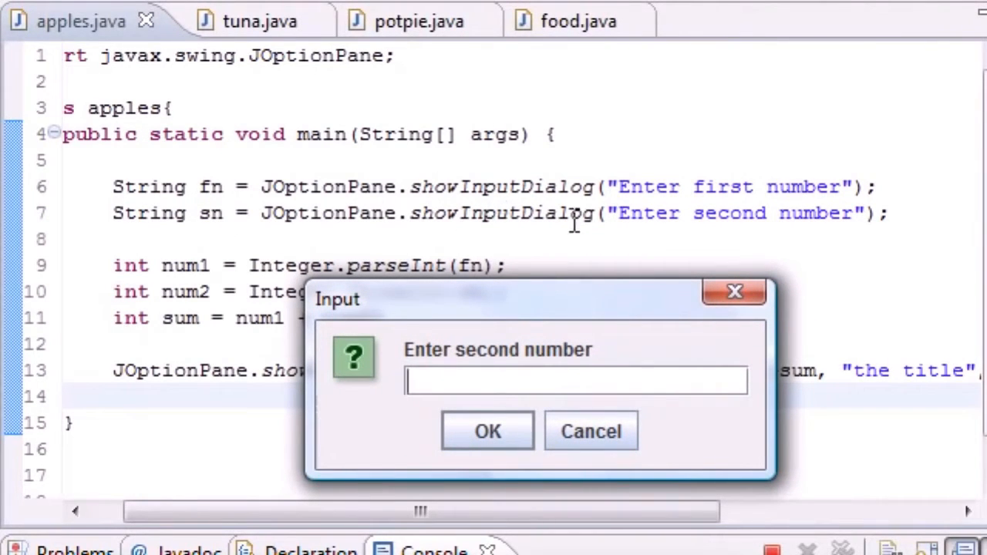
pyautogui.moveTo(548, 203)
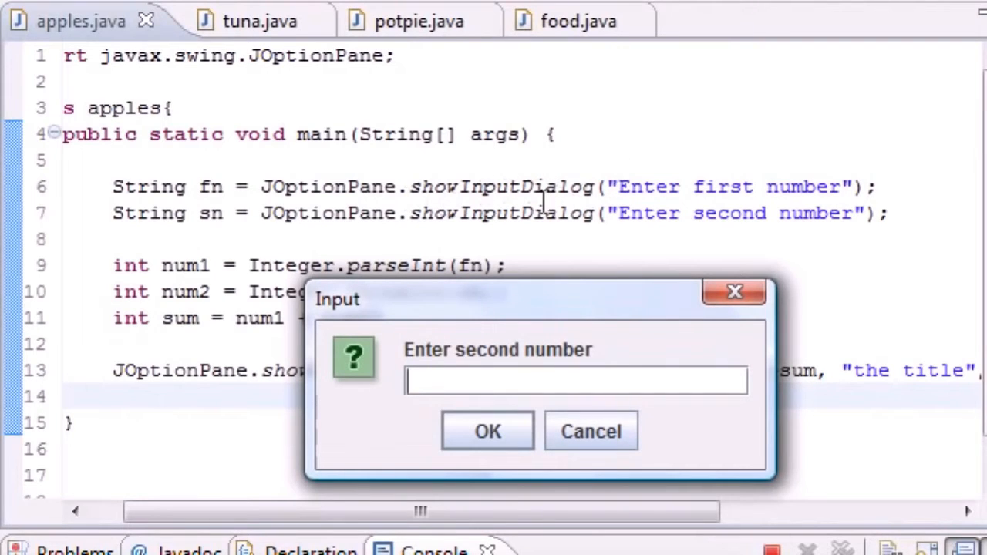
pyautogui.moveTo(480, 382)
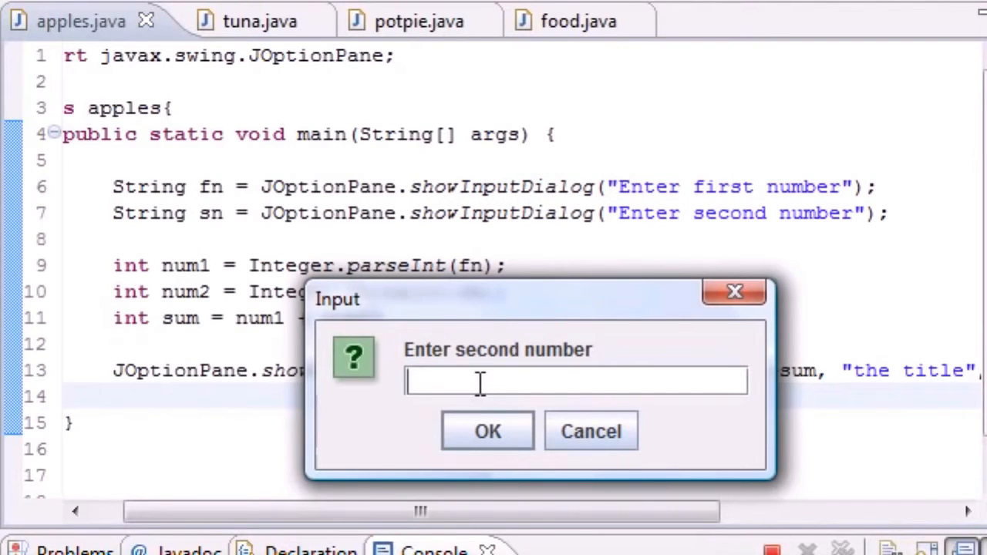
pyautogui.click(487, 431)
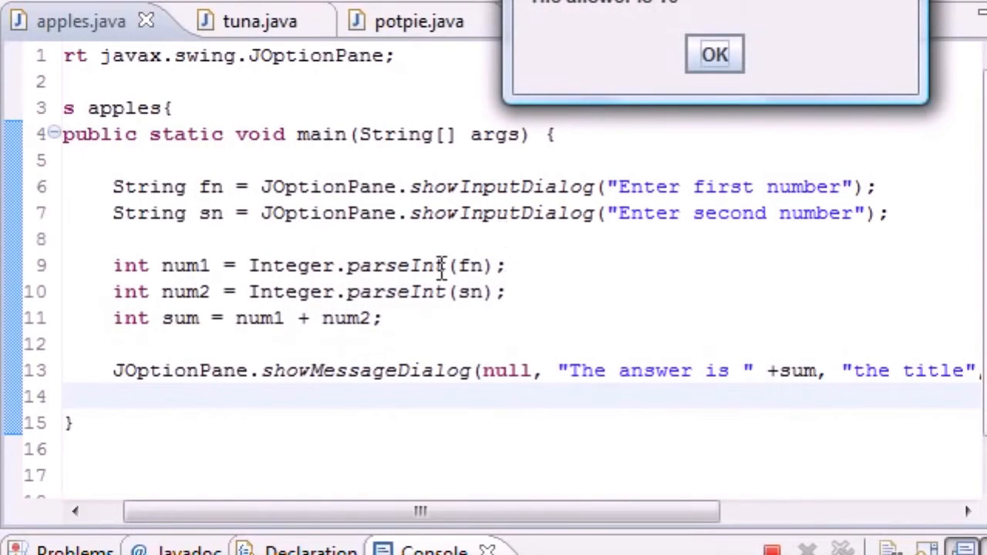
pyautogui.click(713, 54)
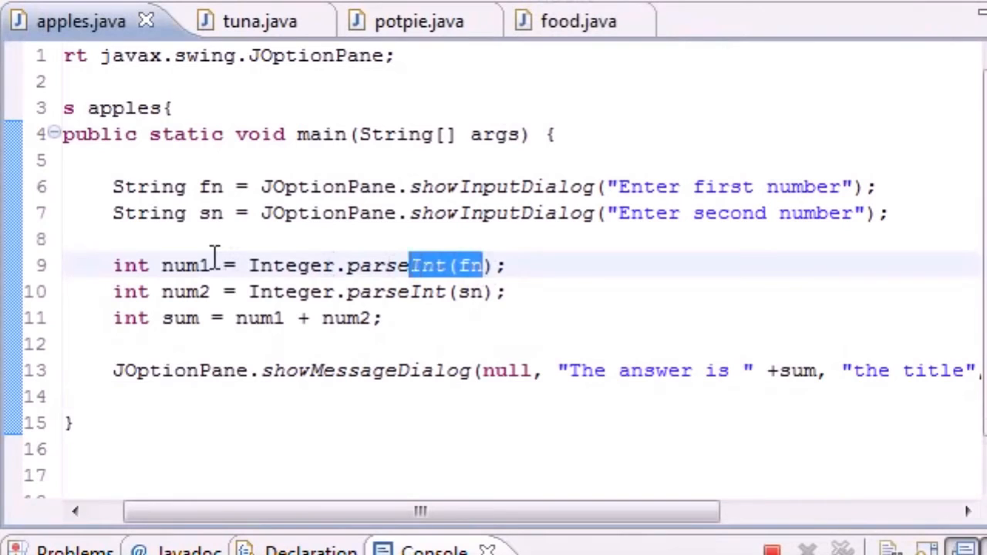
pyautogui.click(208, 292)
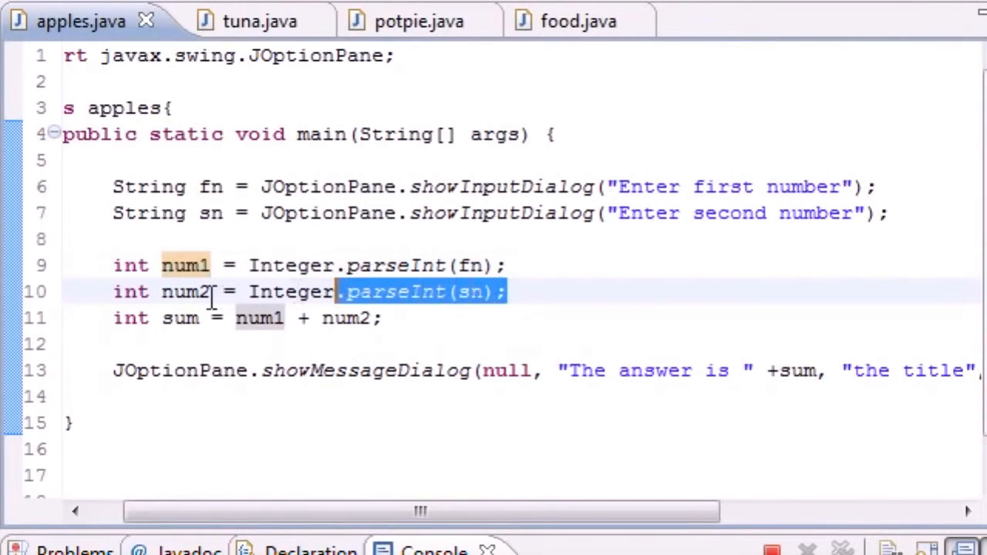
pyautogui.doubleClick(185, 291)
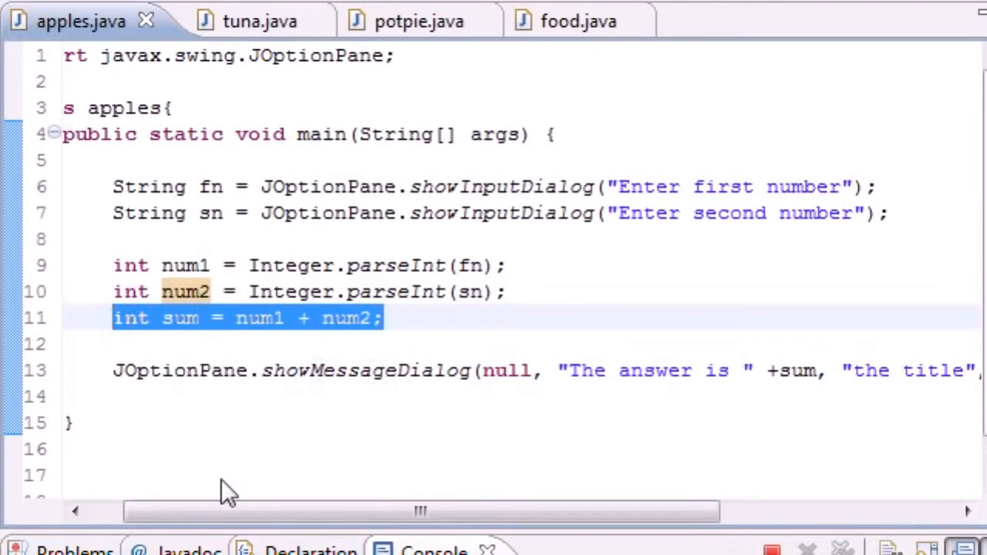
pyautogui.moveTo(330, 370)
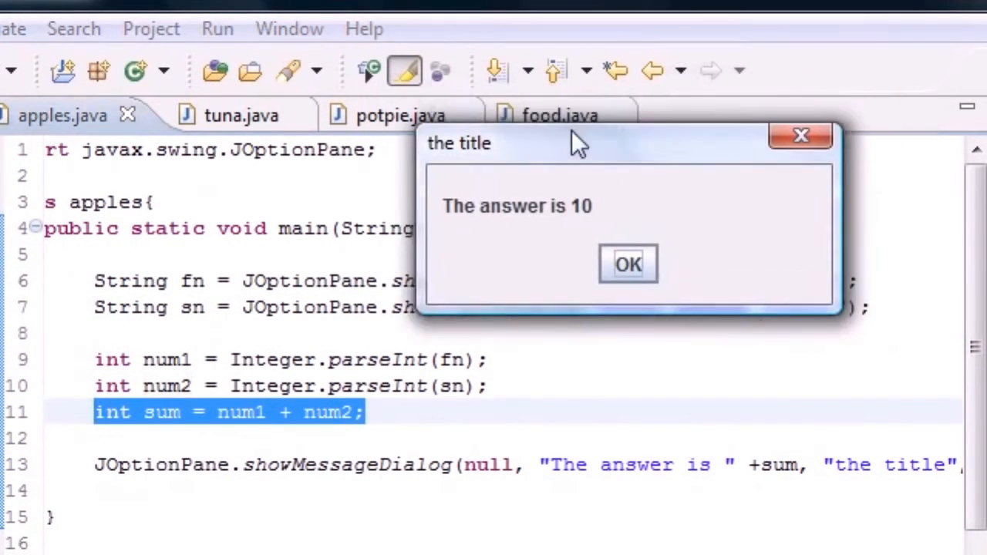
# Move the "the title" dialog showing The answer is 10 to the centre and close it
pyautogui.moveTo(579, 142); pyautogui.dragTo(305, 193)
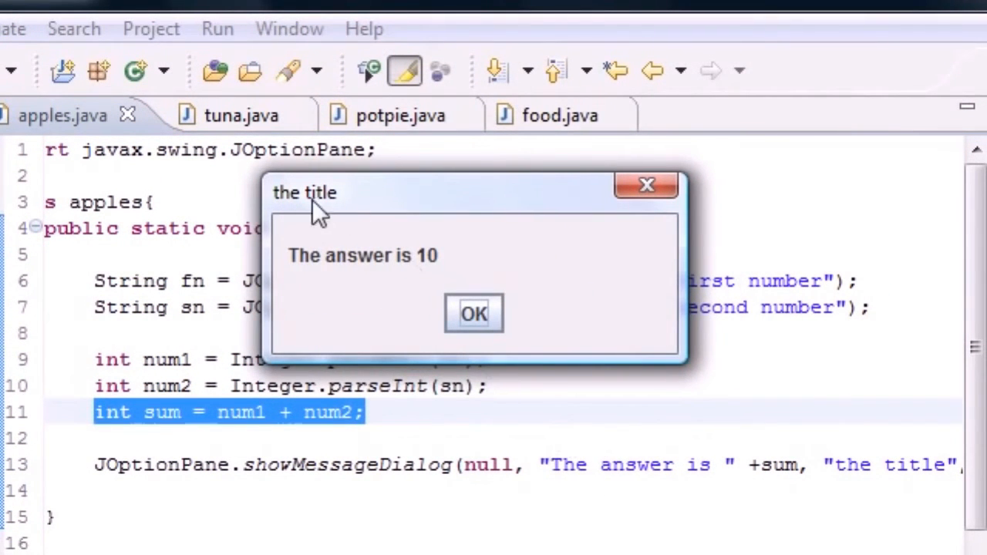
pyautogui.moveTo(428, 296)
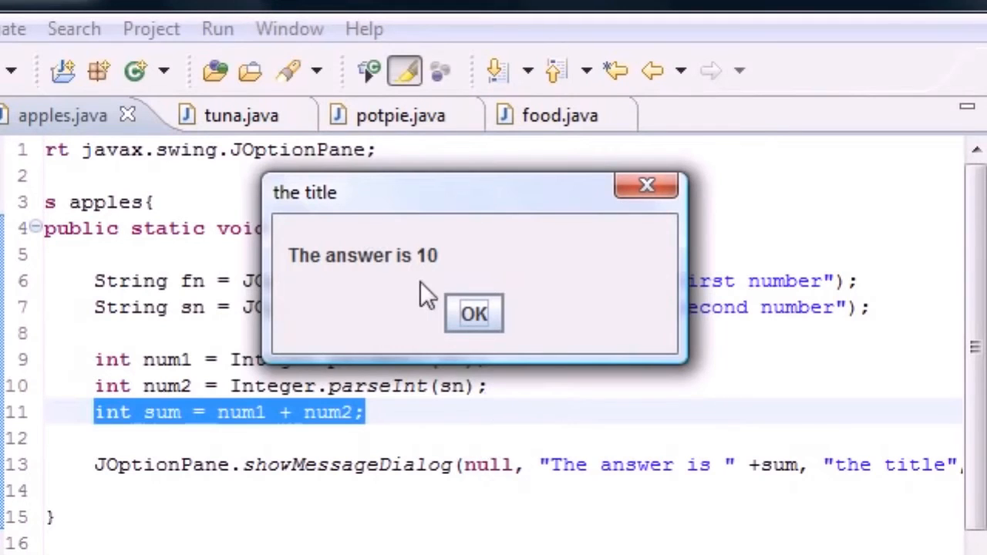
pyautogui.moveTo(627, 465)
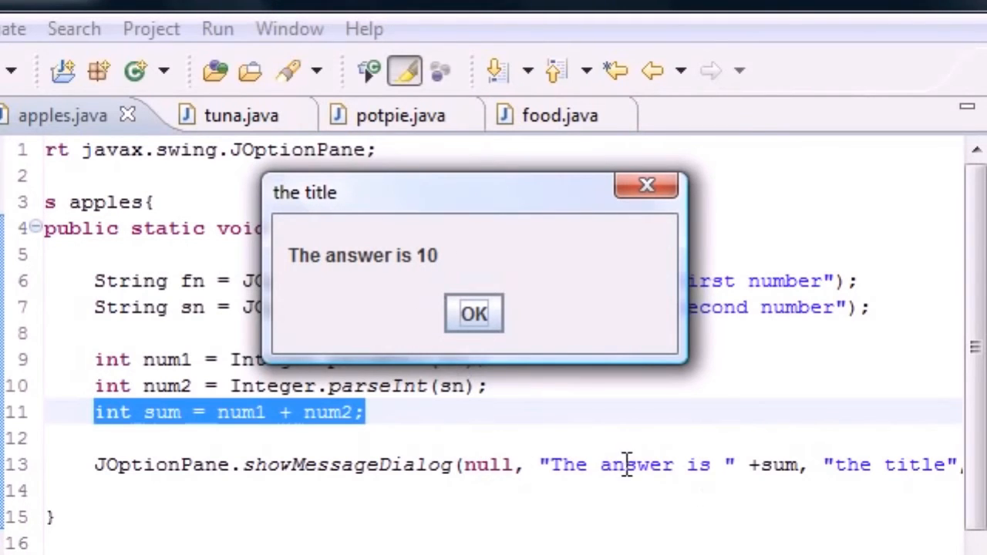
pyautogui.moveTo(368, 275)
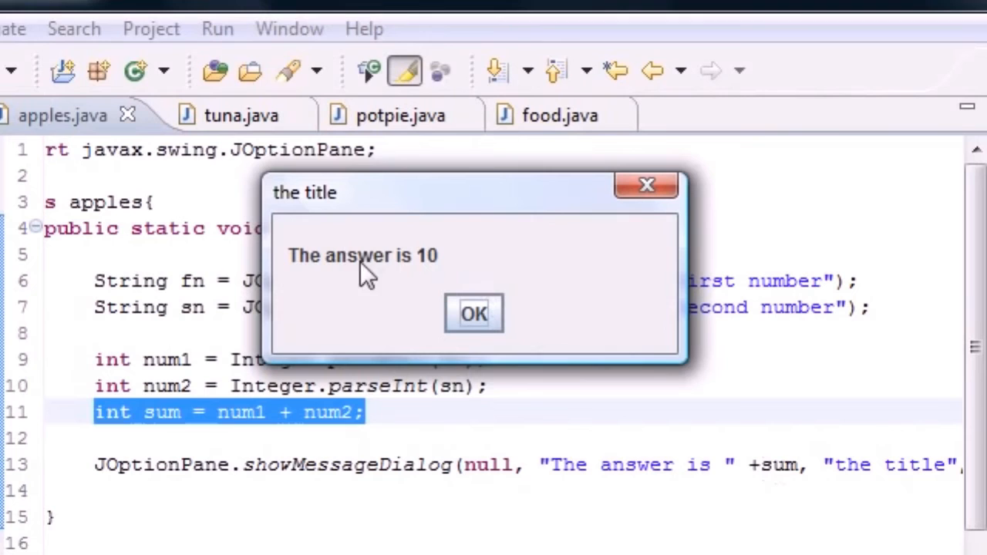
pyautogui.moveTo(451, 270)
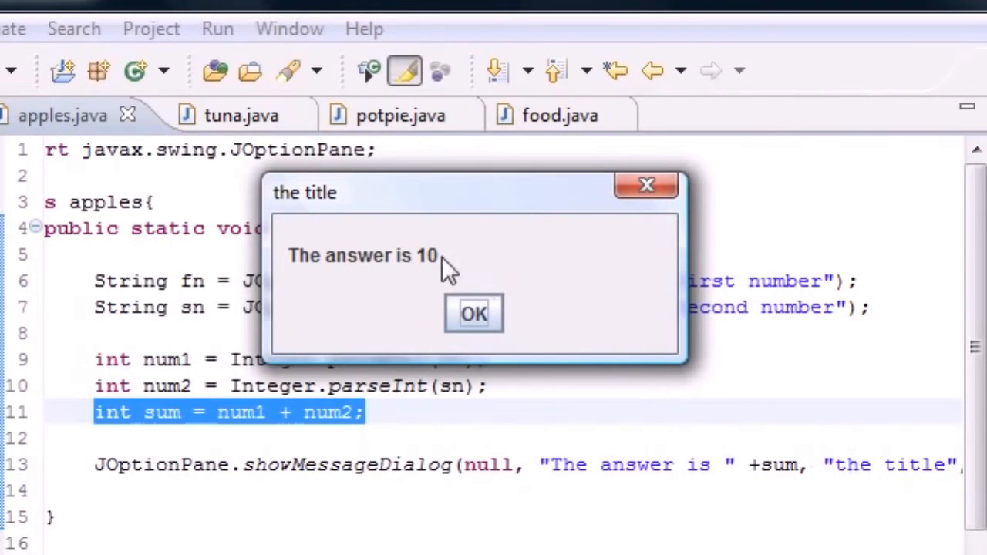
pyautogui.moveTo(301, 208)
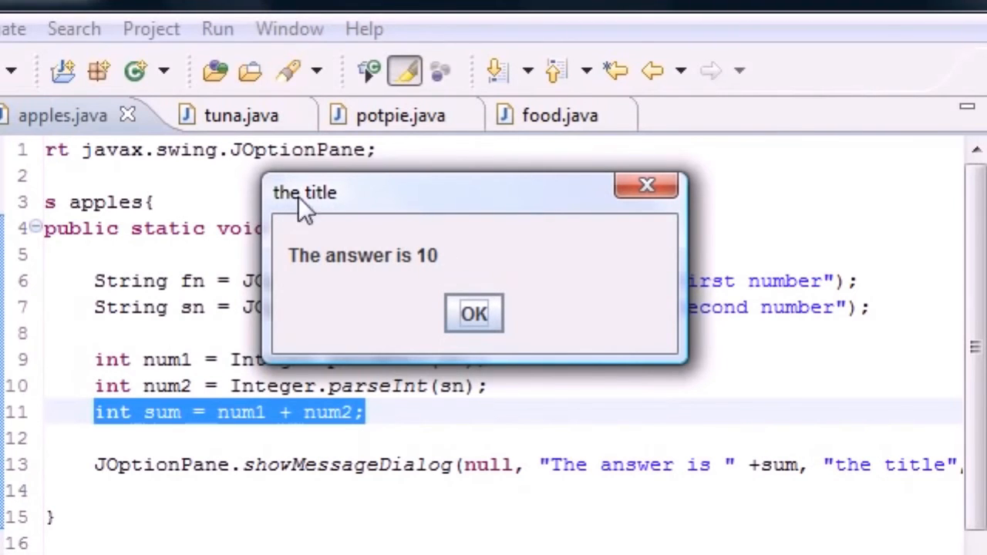
pyautogui.moveTo(455, 368)
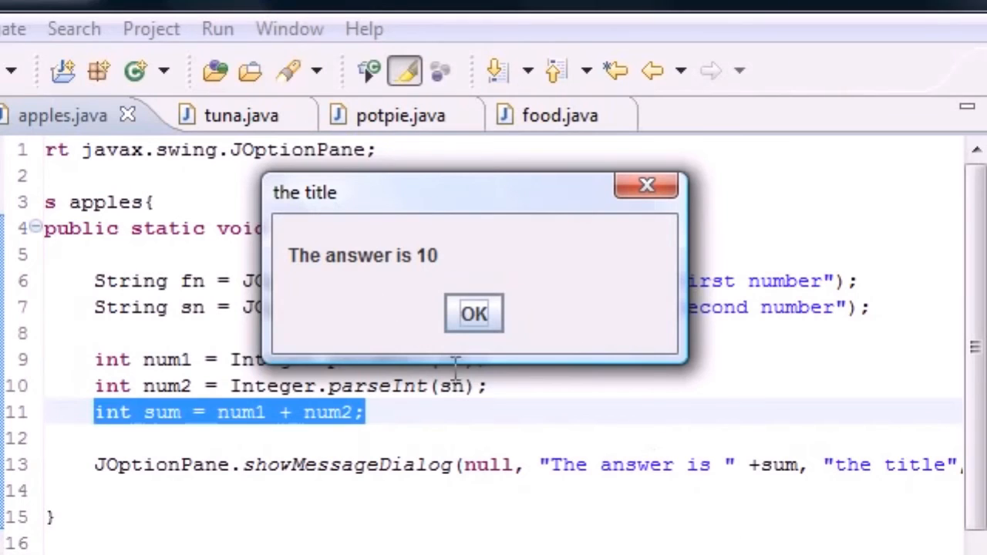
pyautogui.moveTo(398, 306)
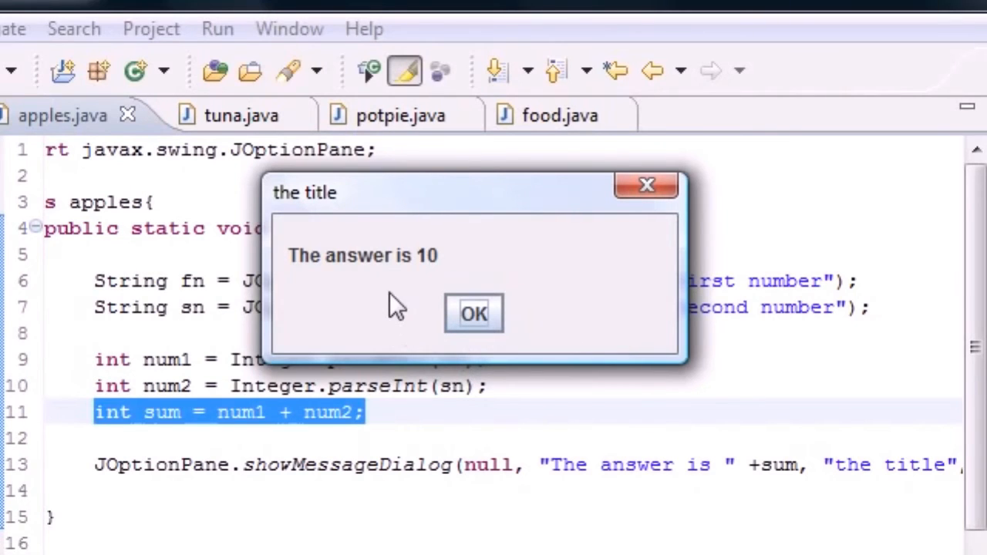
pyautogui.moveTo(386, 296)
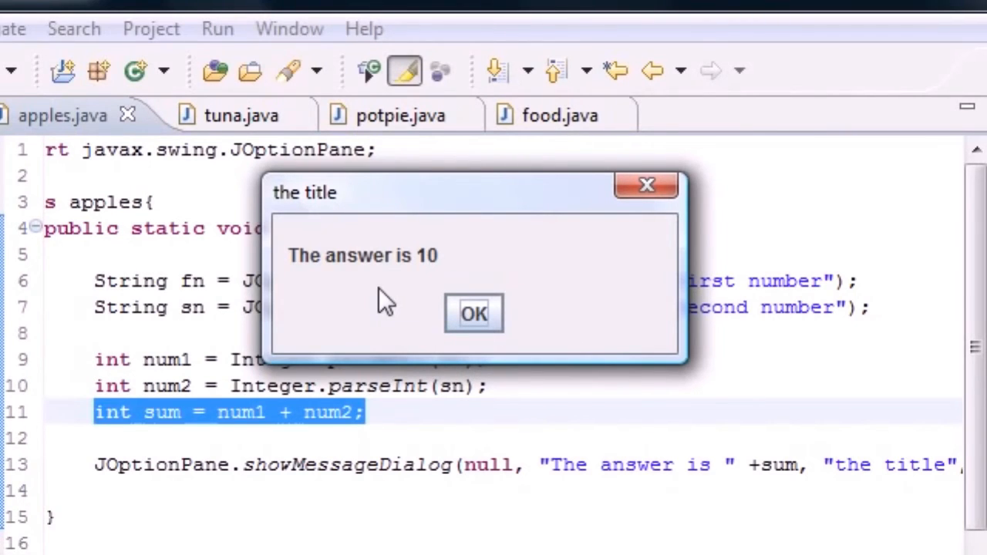
pyautogui.moveTo(399, 307)
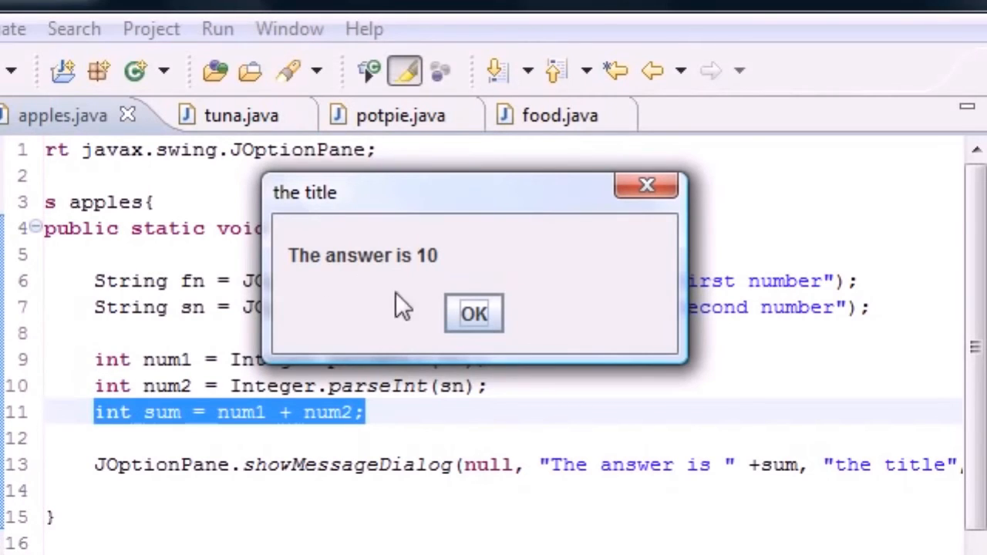
pyautogui.moveTo(423, 311)
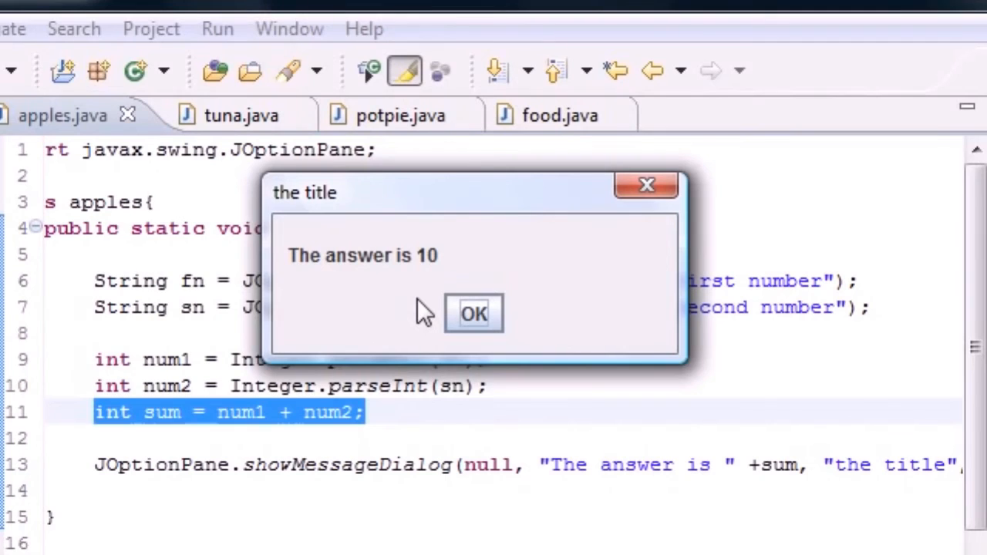
pyautogui.moveTo(414, 290)
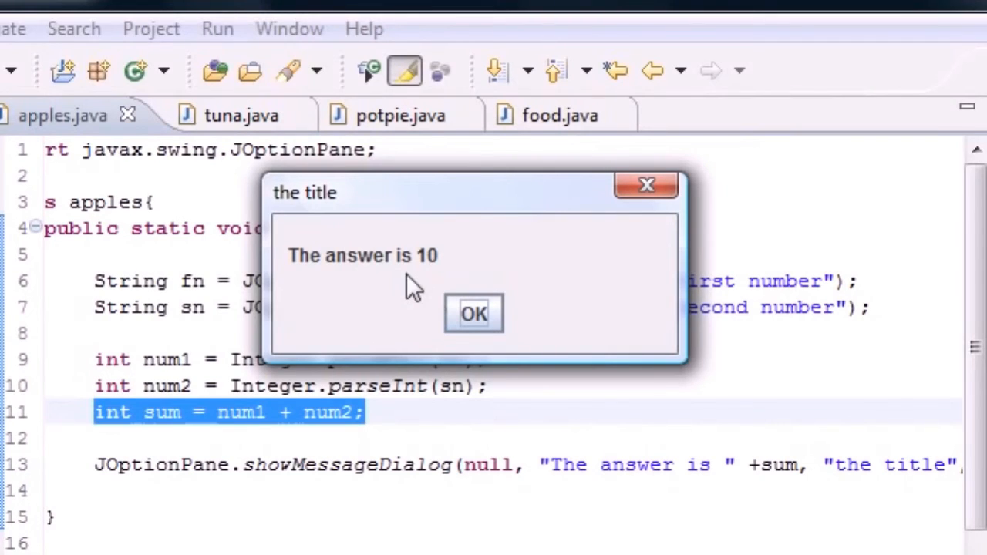
pyautogui.moveTo(383, 302)
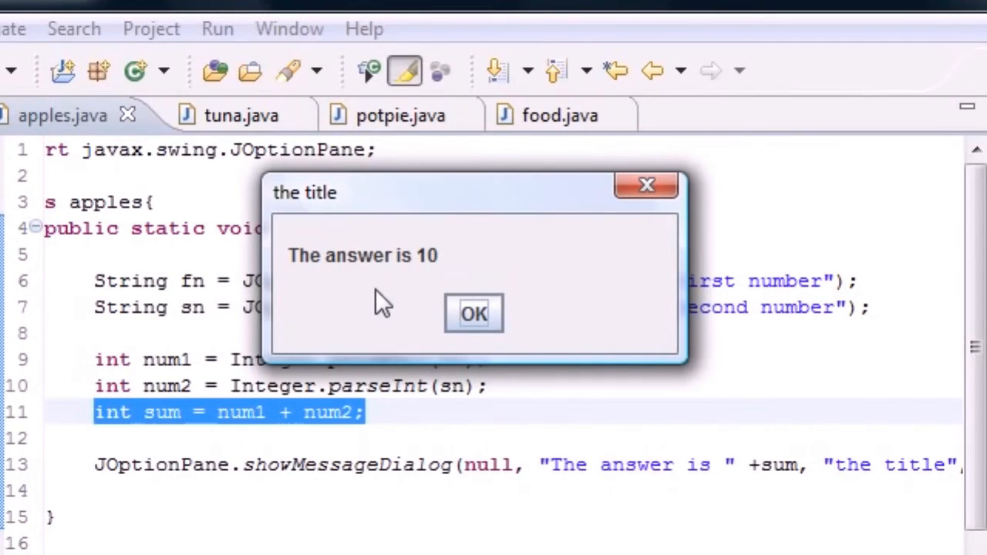
pyautogui.moveTo(426, 320)
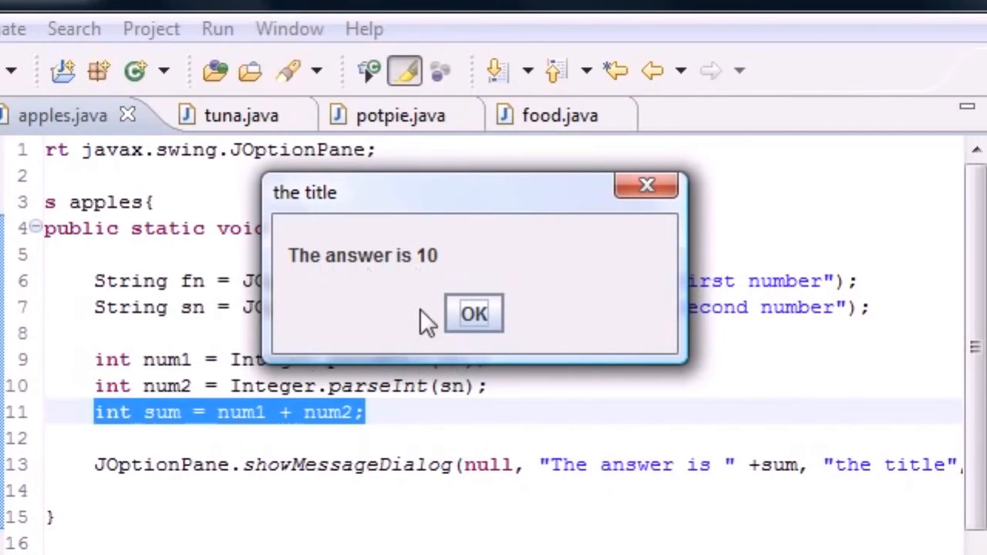
pyautogui.moveTo(389, 299)
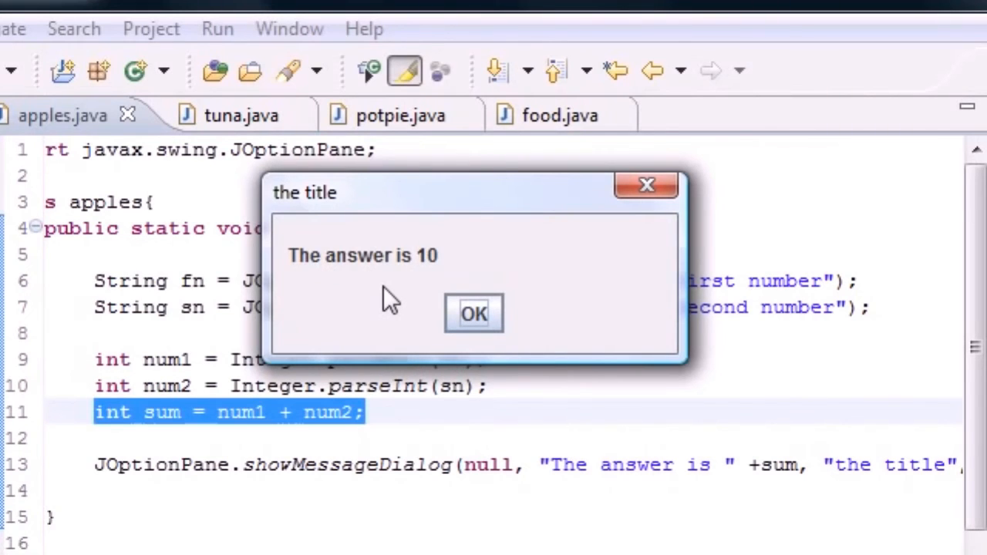
pyautogui.moveTo(394, 301)
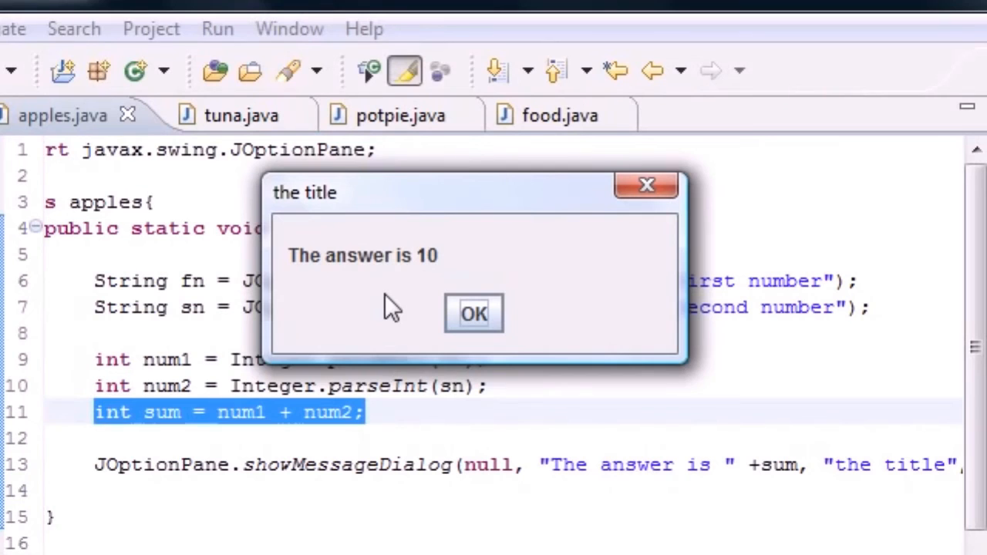
pyautogui.moveTo(808, 396)
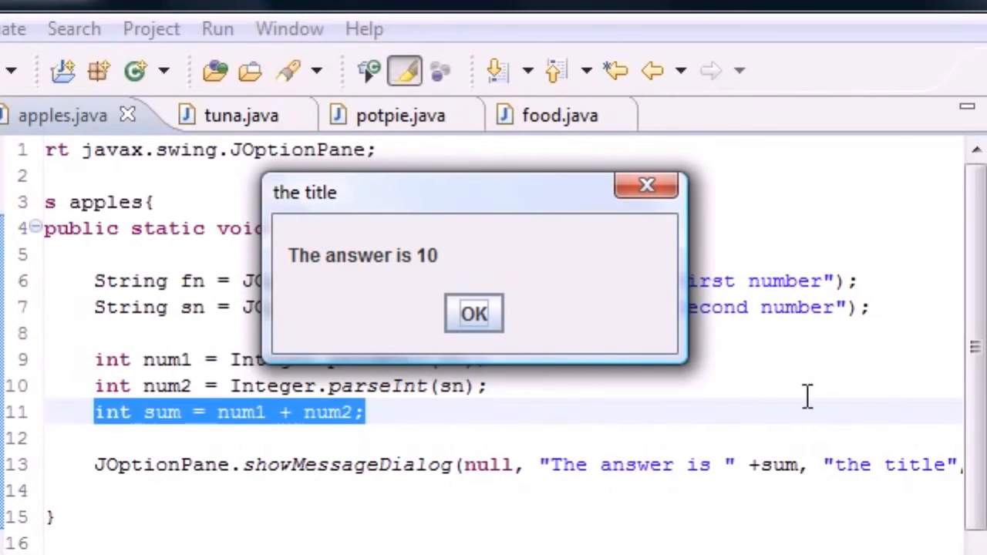
pyautogui.click(473, 313)
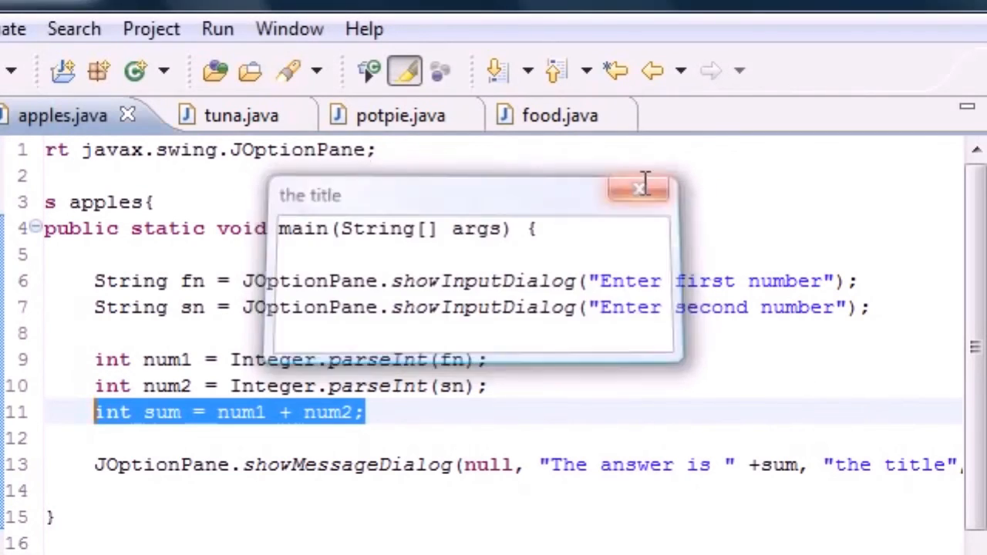
pyautogui.click(639, 188)
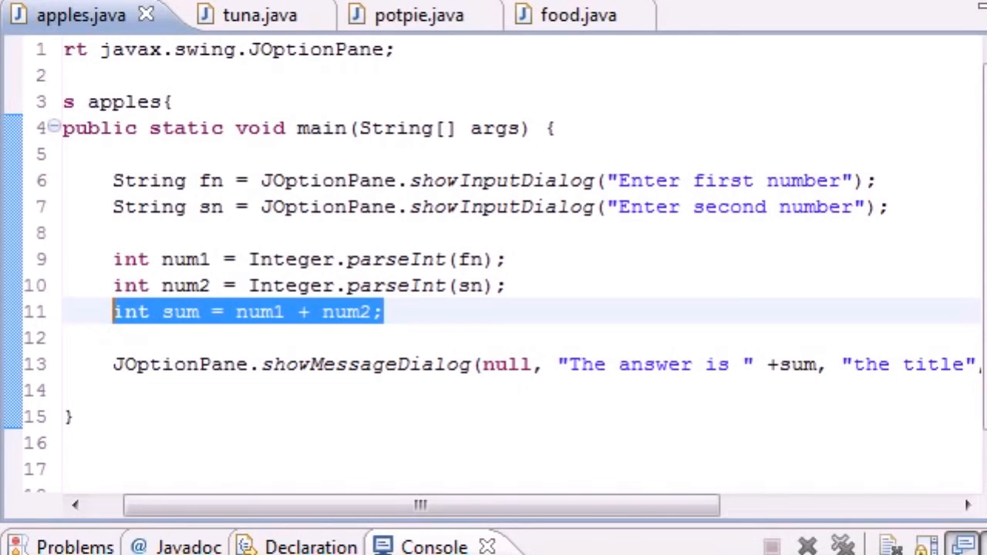
pyautogui.moveTo(318, 14)
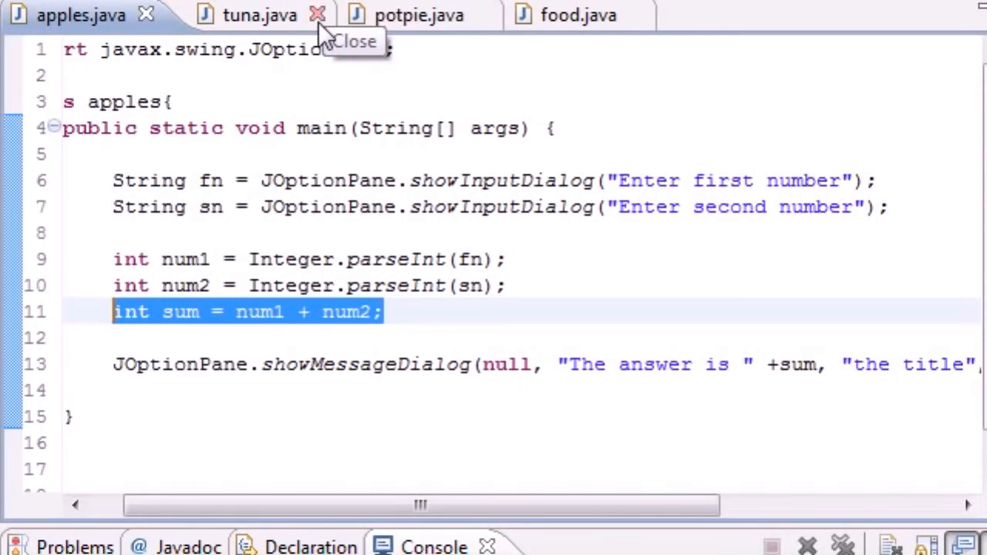